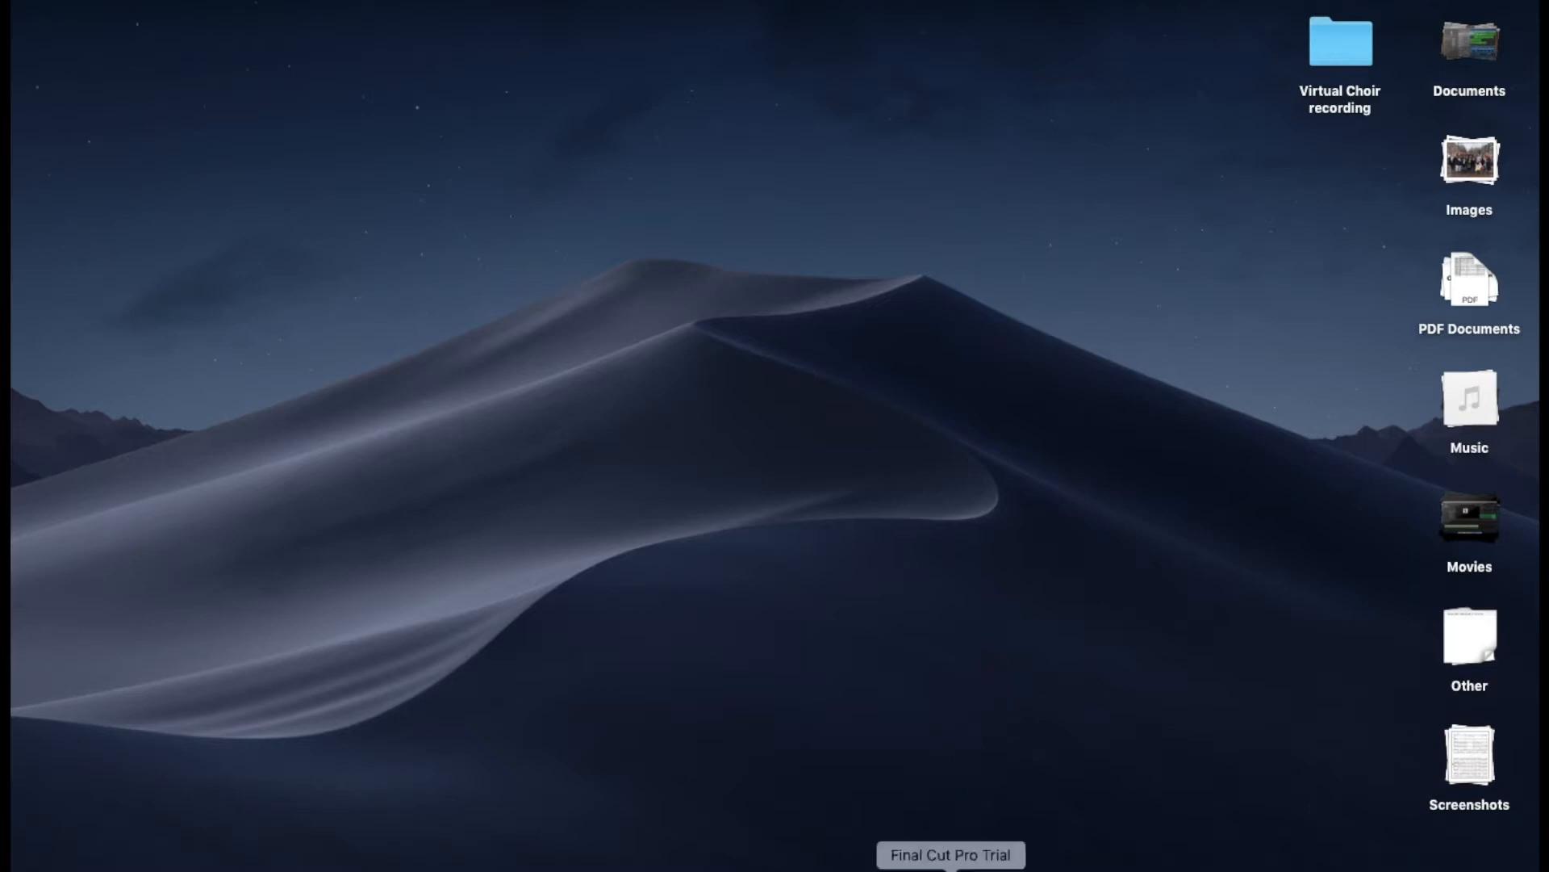
{"action": "mouse_move", "coordinate": [946, 753]}
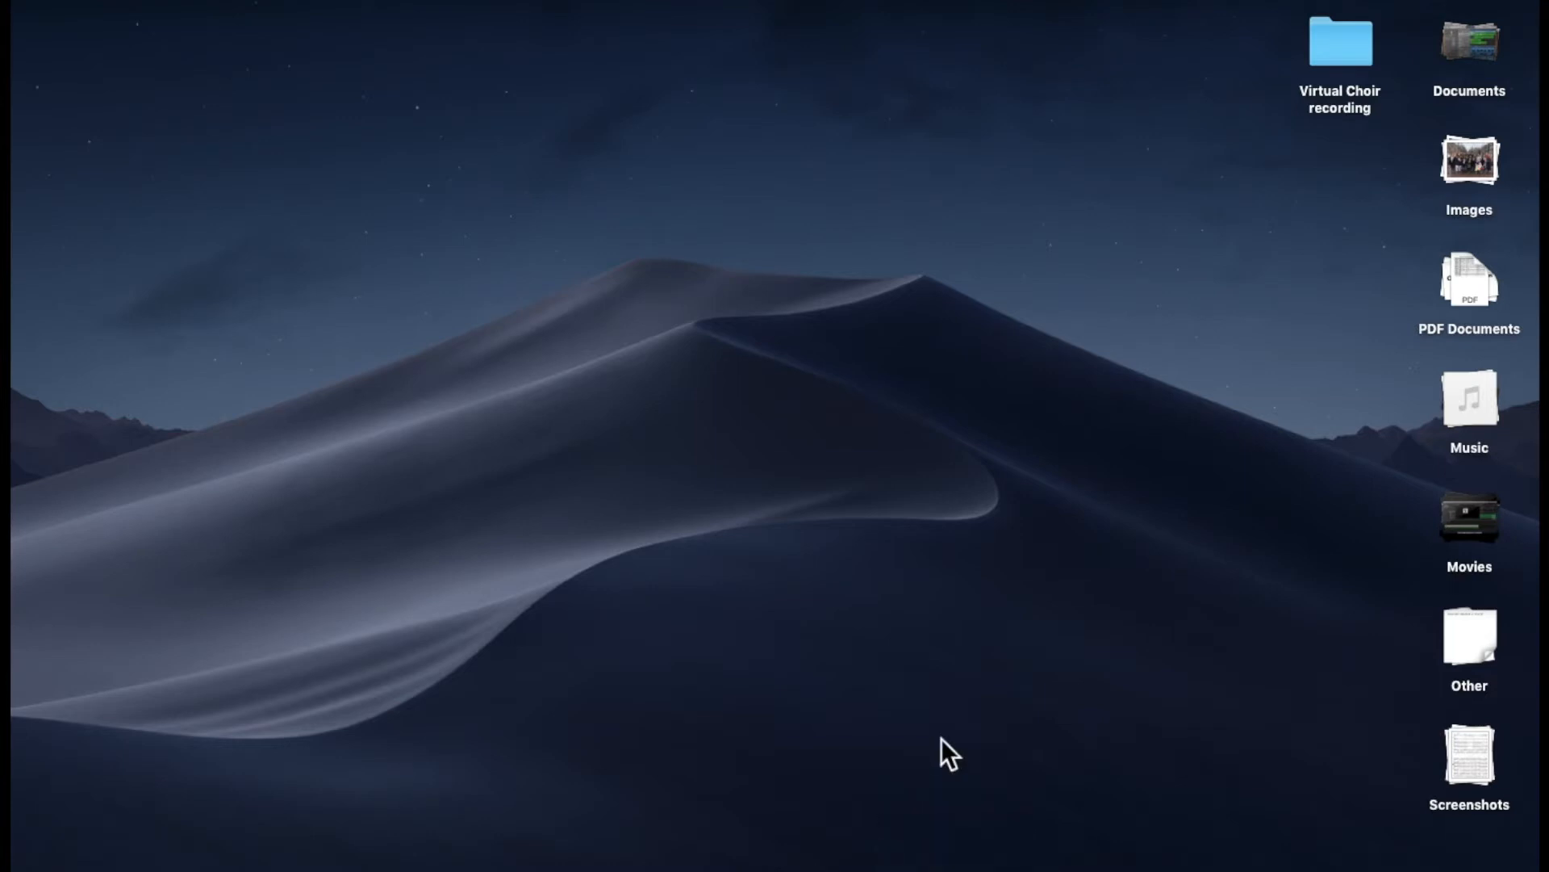
{"action": "mouse_move", "coordinate": [864, 746]}
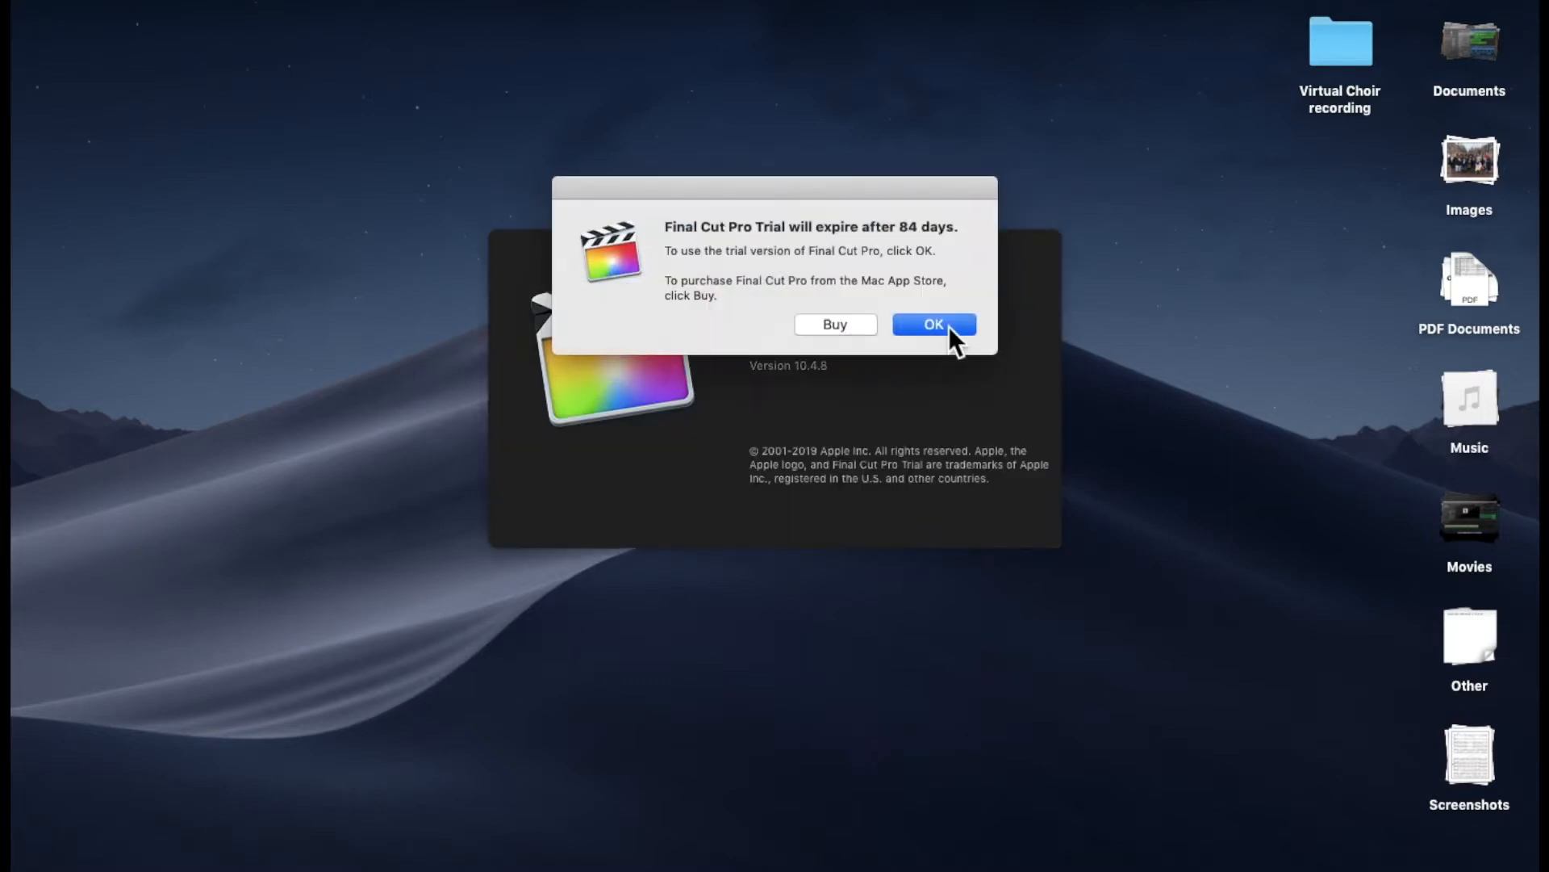
{"action": "mouse_move", "coordinate": [927, 308]}
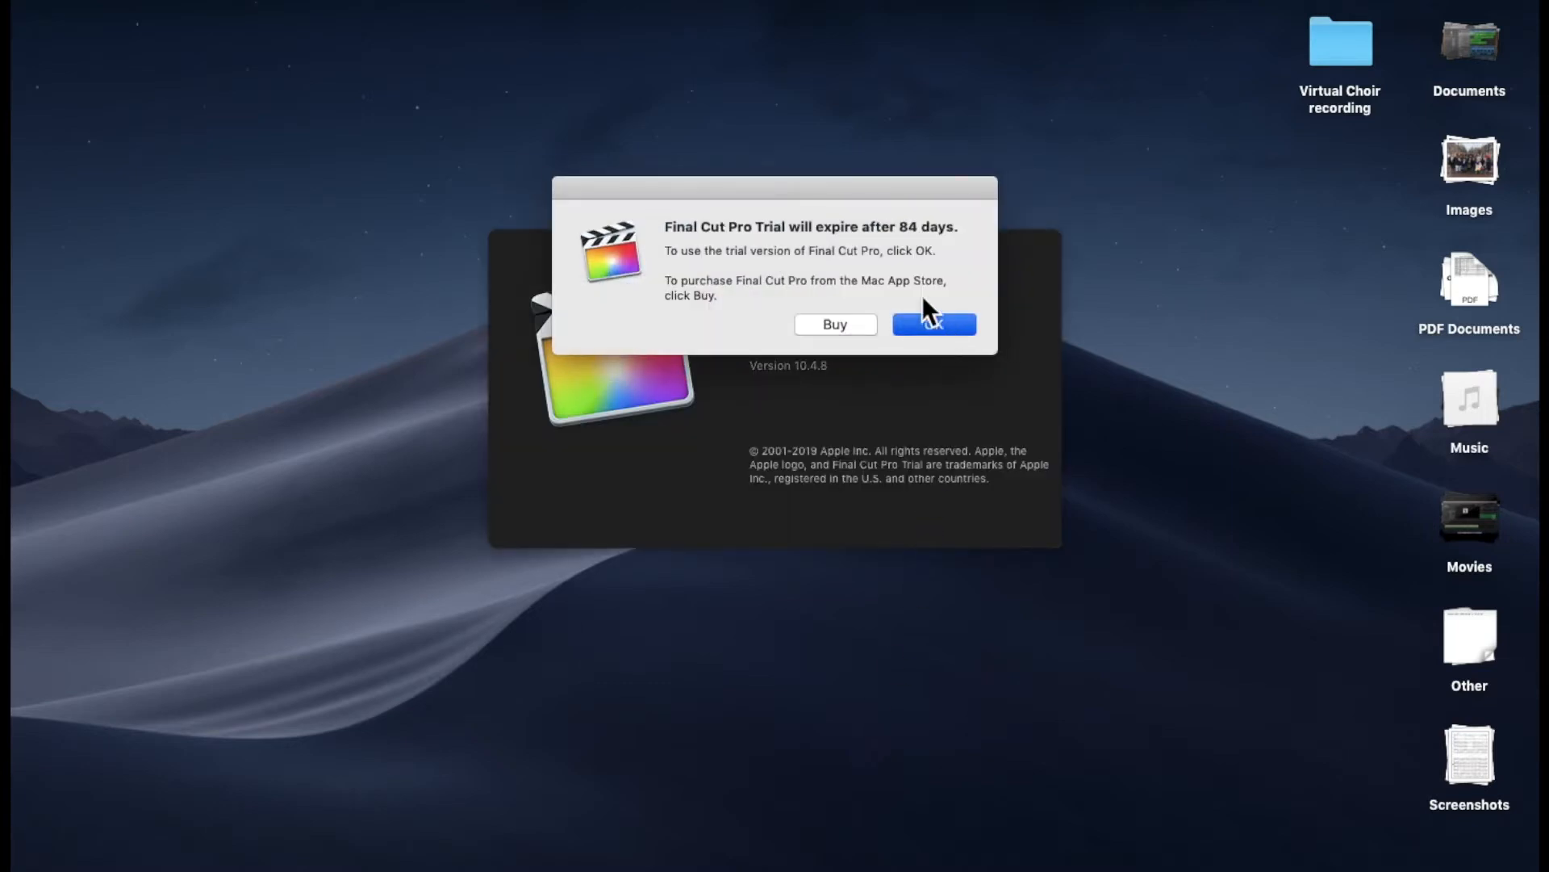
- Dismiss the trial-expiry alert with OK to continue into the trial version
{"action": "left_click", "coordinate": [933, 324]}
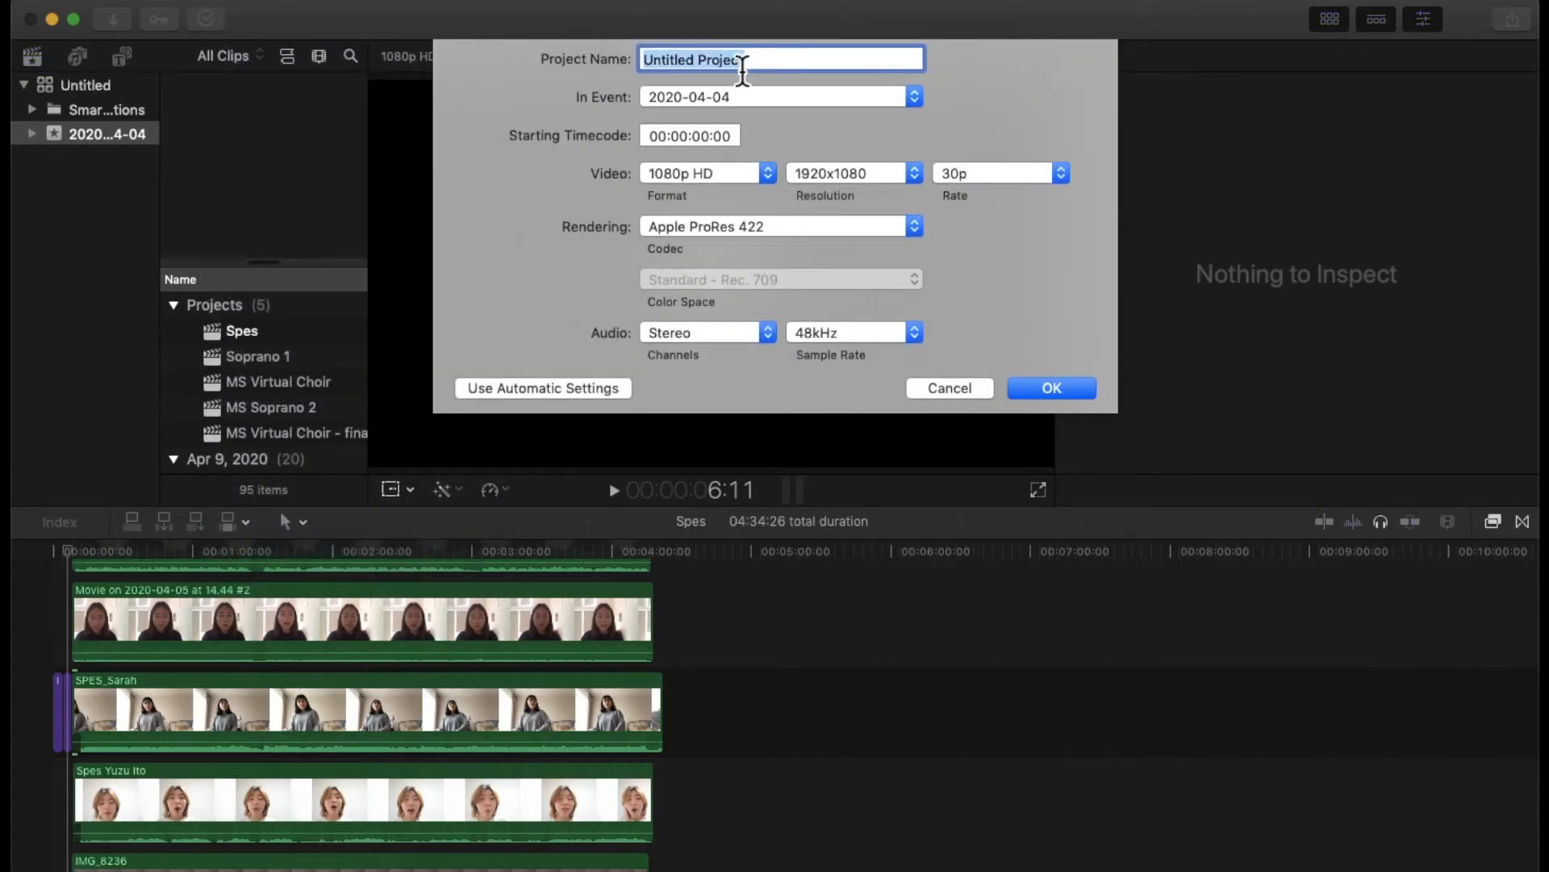
- Name the new project 'FCP Introduction' and confirm the project settings
{"action": "type", "text": "FC"}
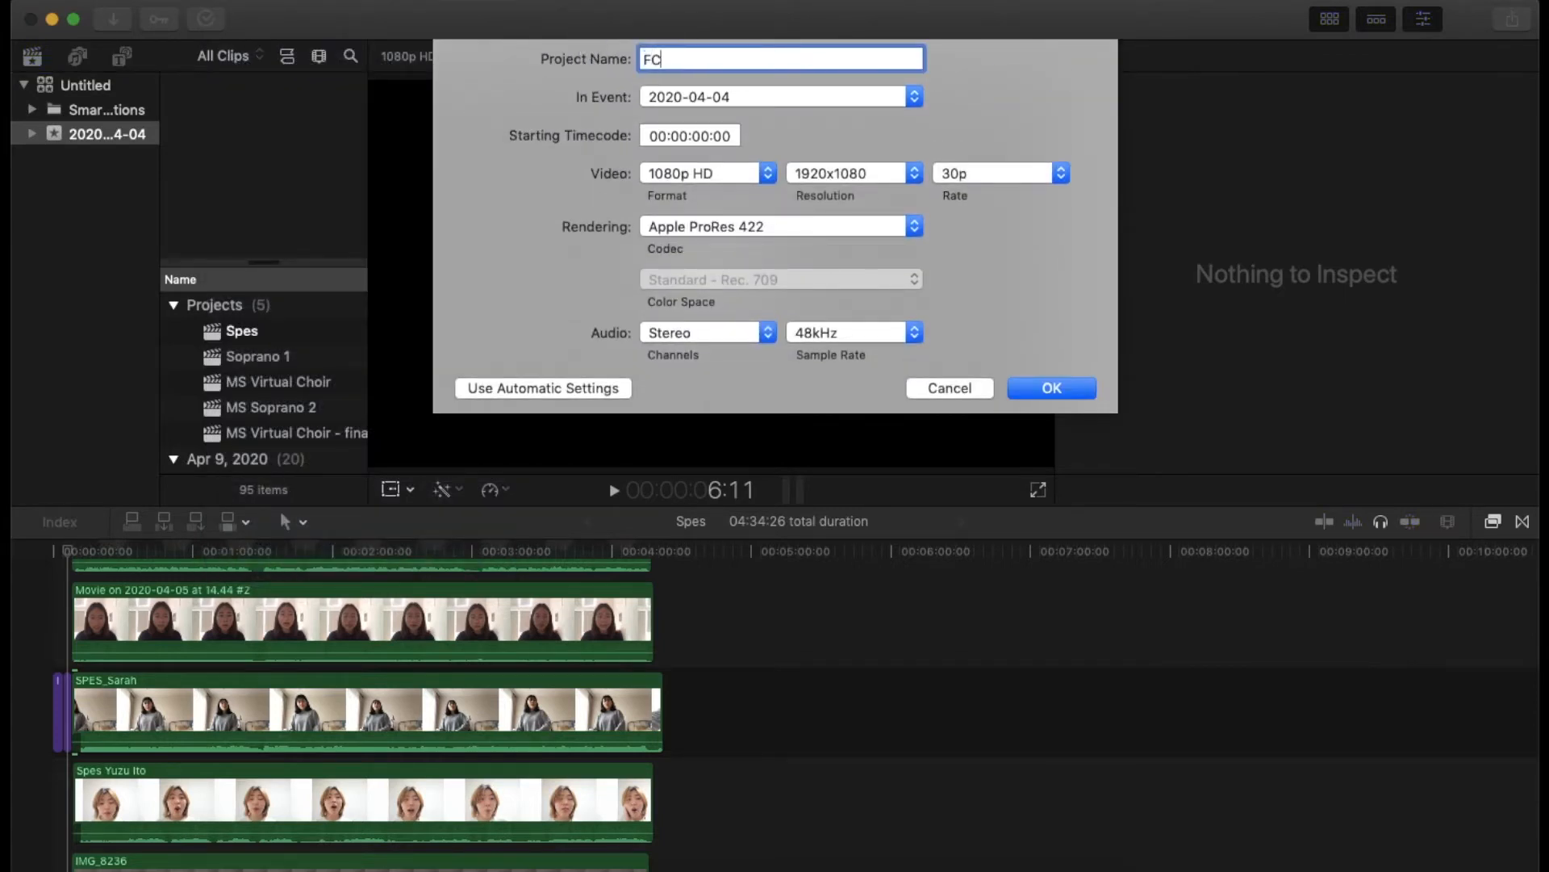
{"action": "type", "text": "P Intr"}
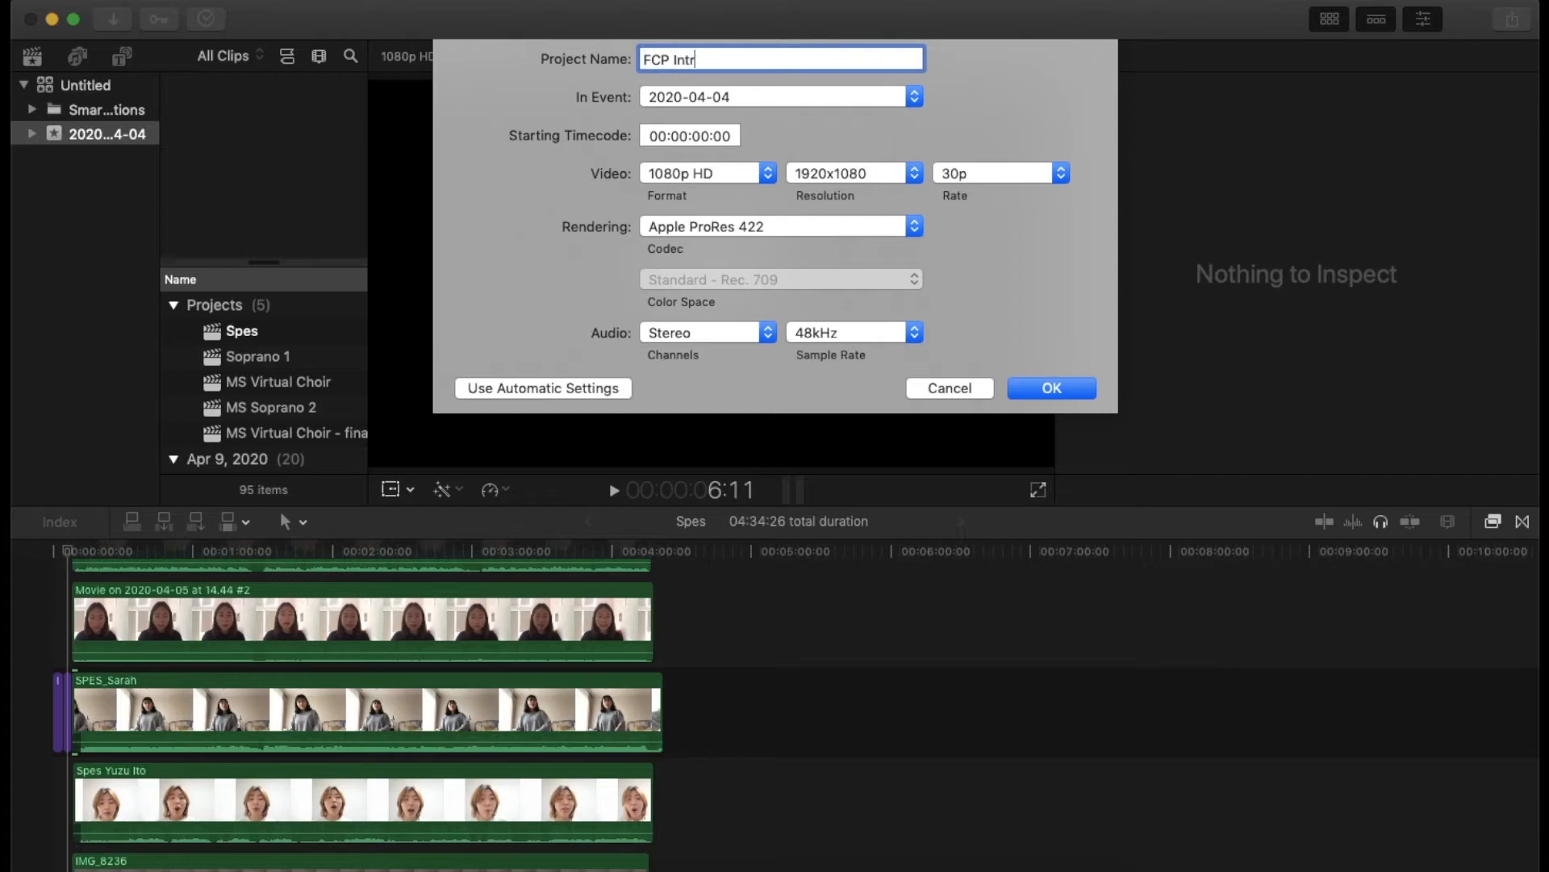
{"action": "left_click", "coordinate": [1051, 387]}
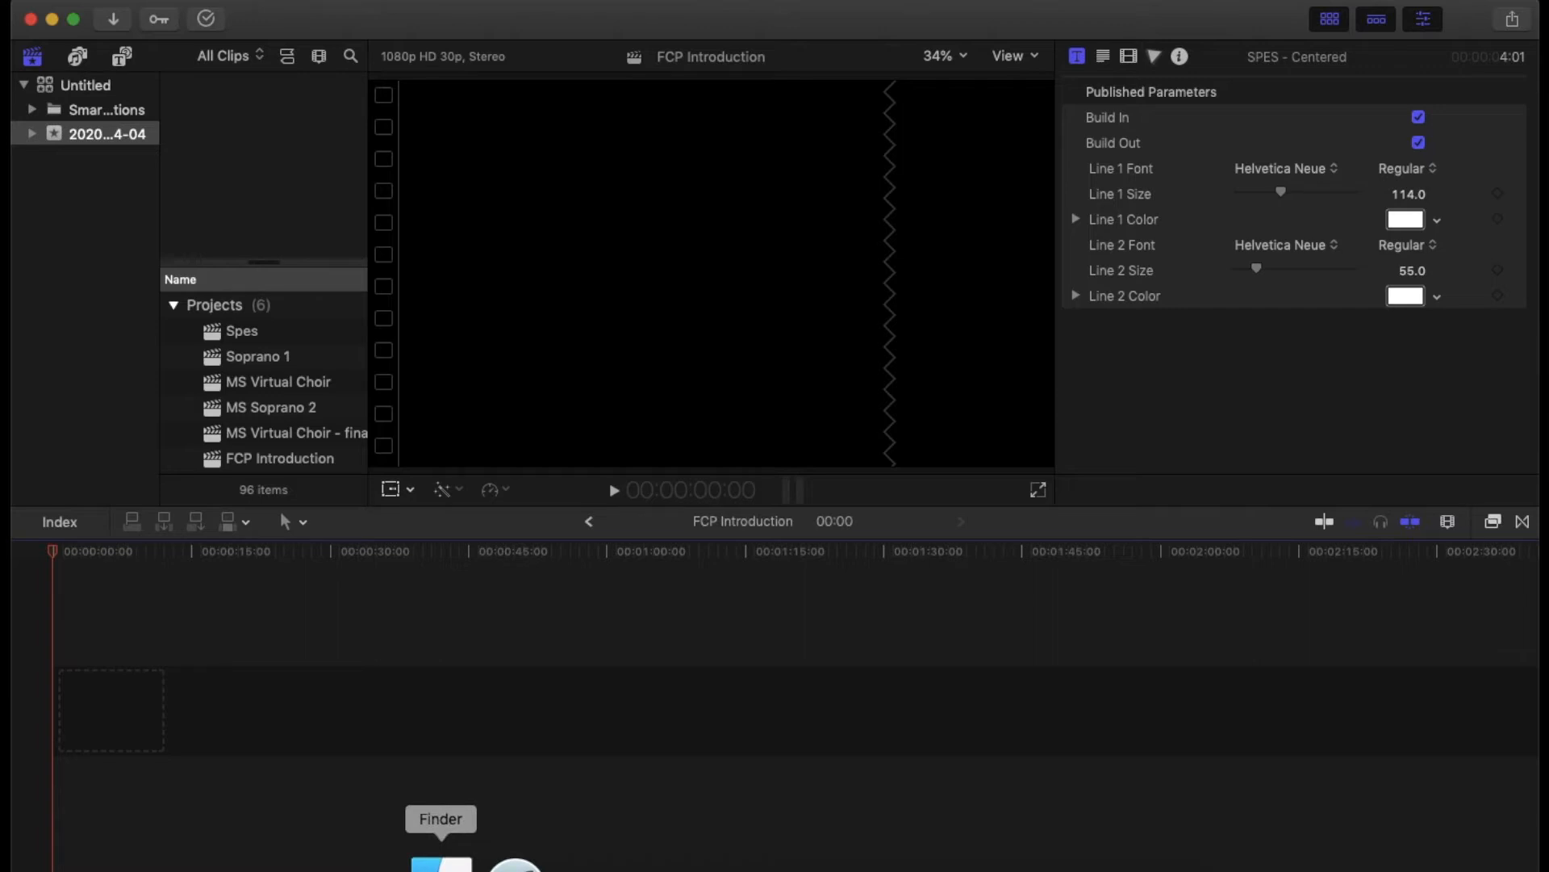
- Open Finder and show the Downloads folder containing IMG_1199
{"action": "left_click", "coordinate": [441, 860]}
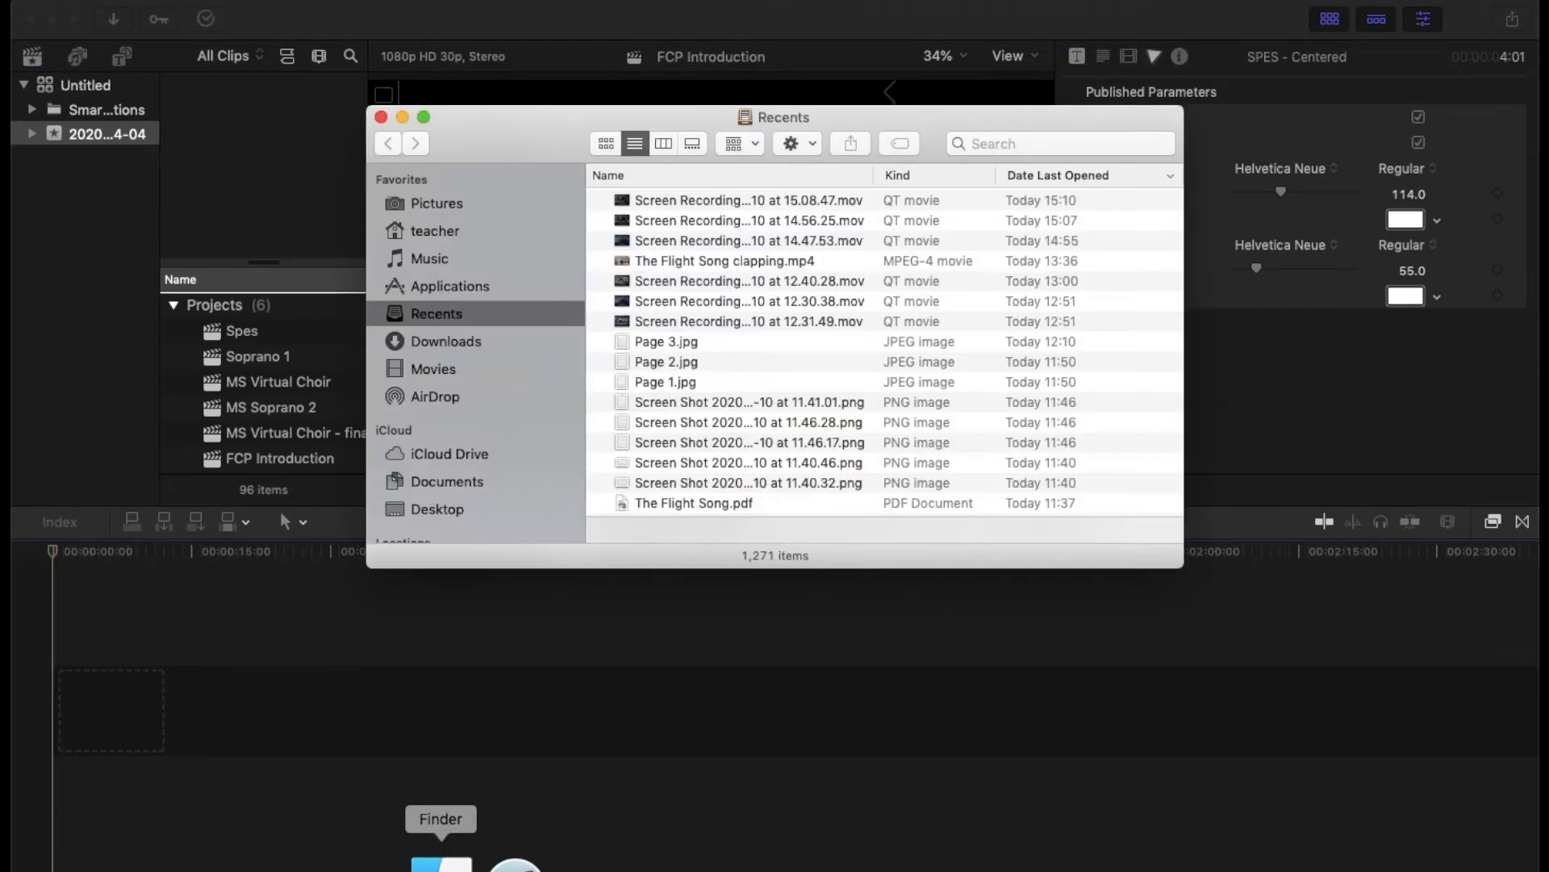
{"action": "mouse_move", "coordinate": [482, 348]}
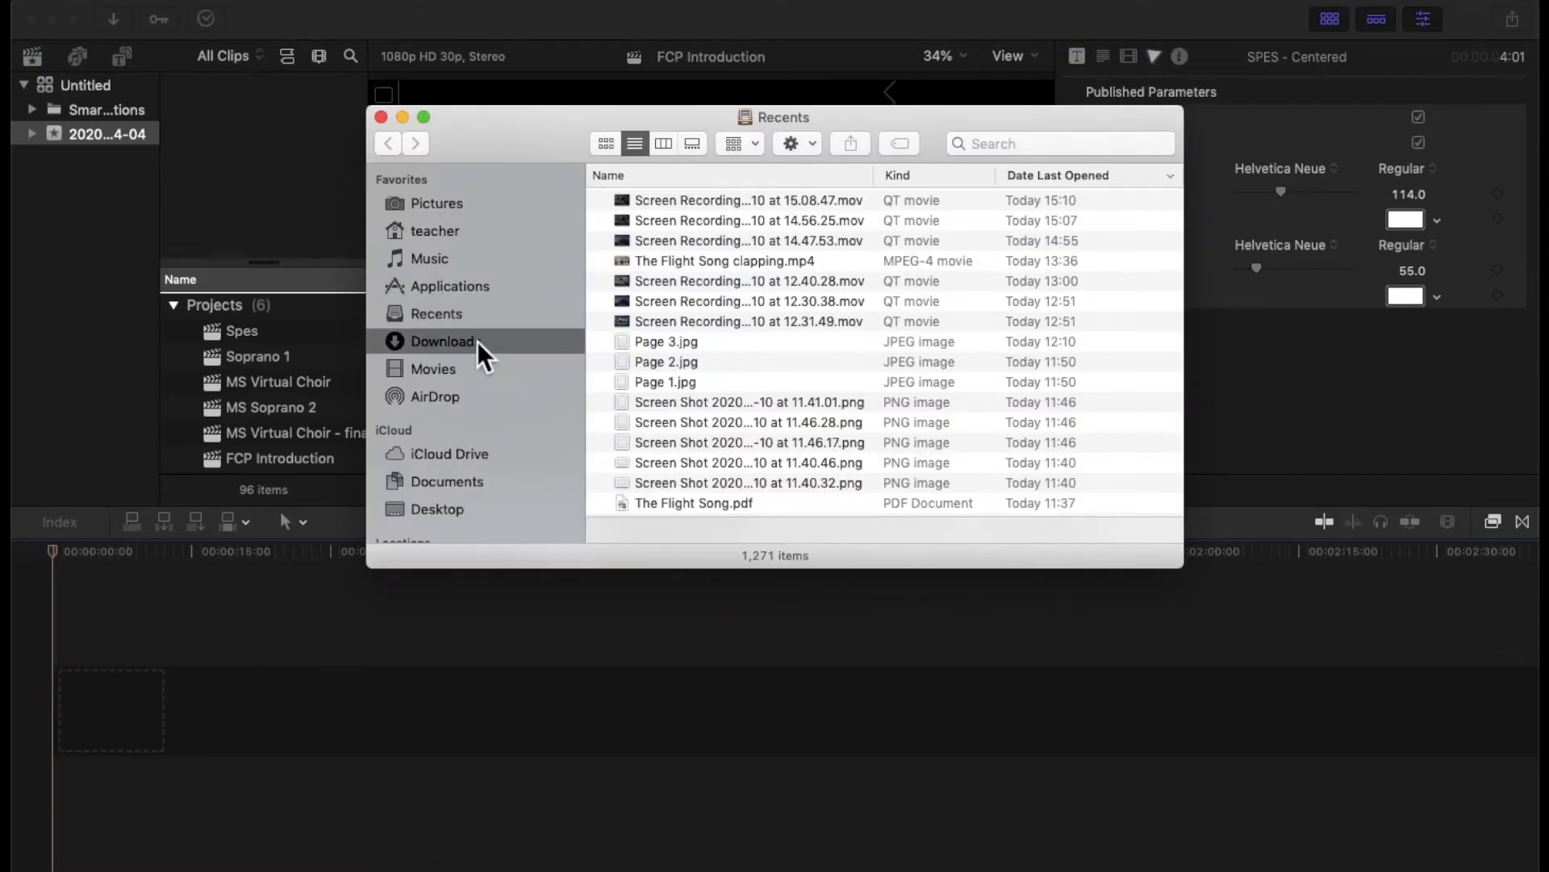
{"action": "left_click", "coordinate": [444, 341]}
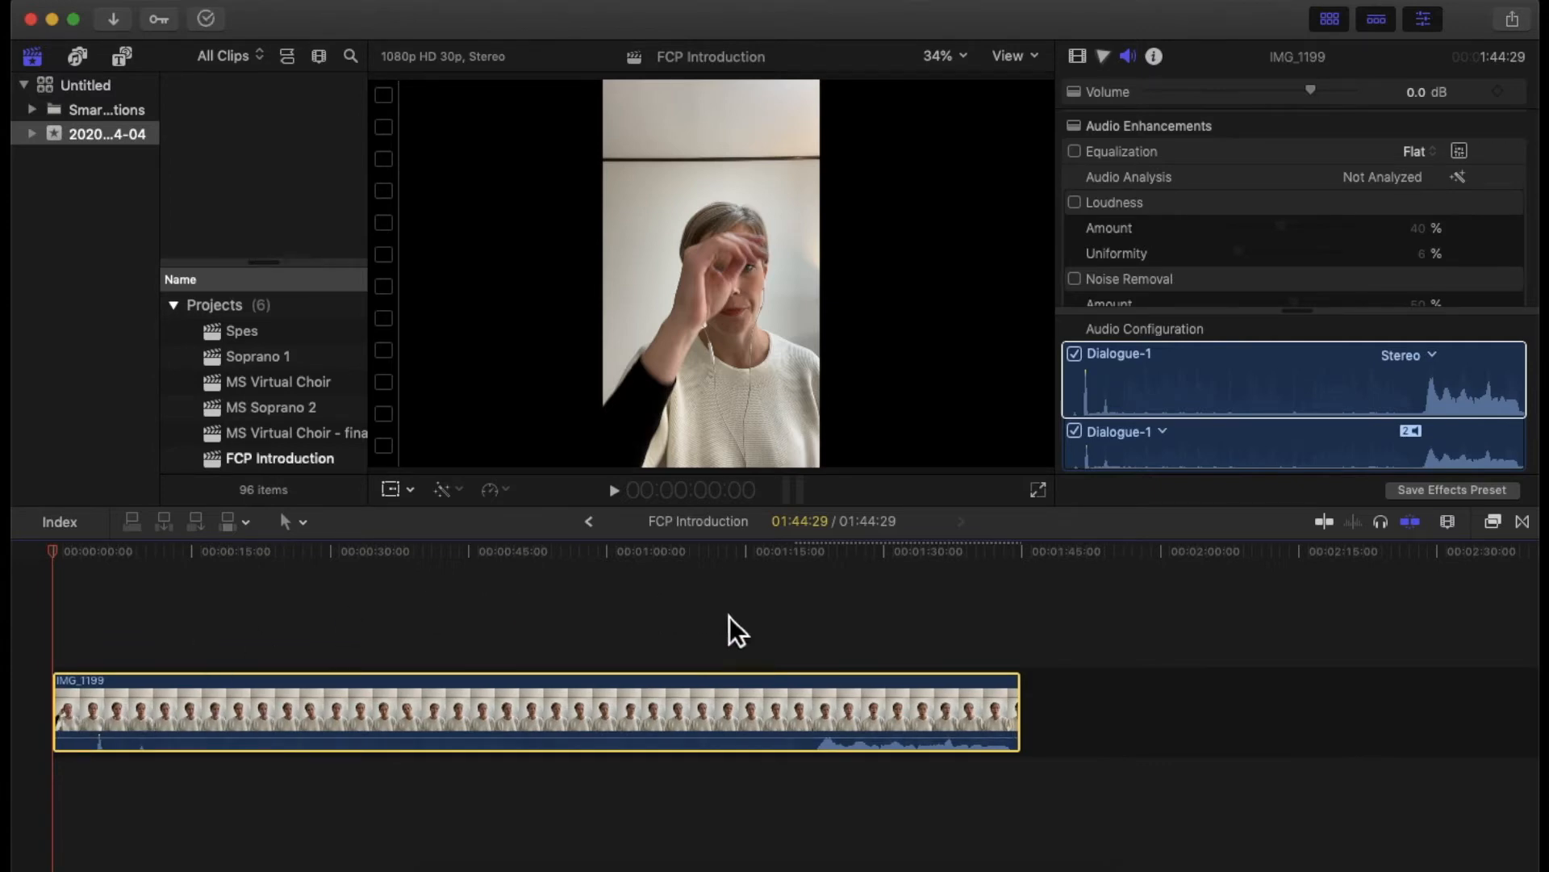
{"action": "mouse_move", "coordinate": [334, 638]}
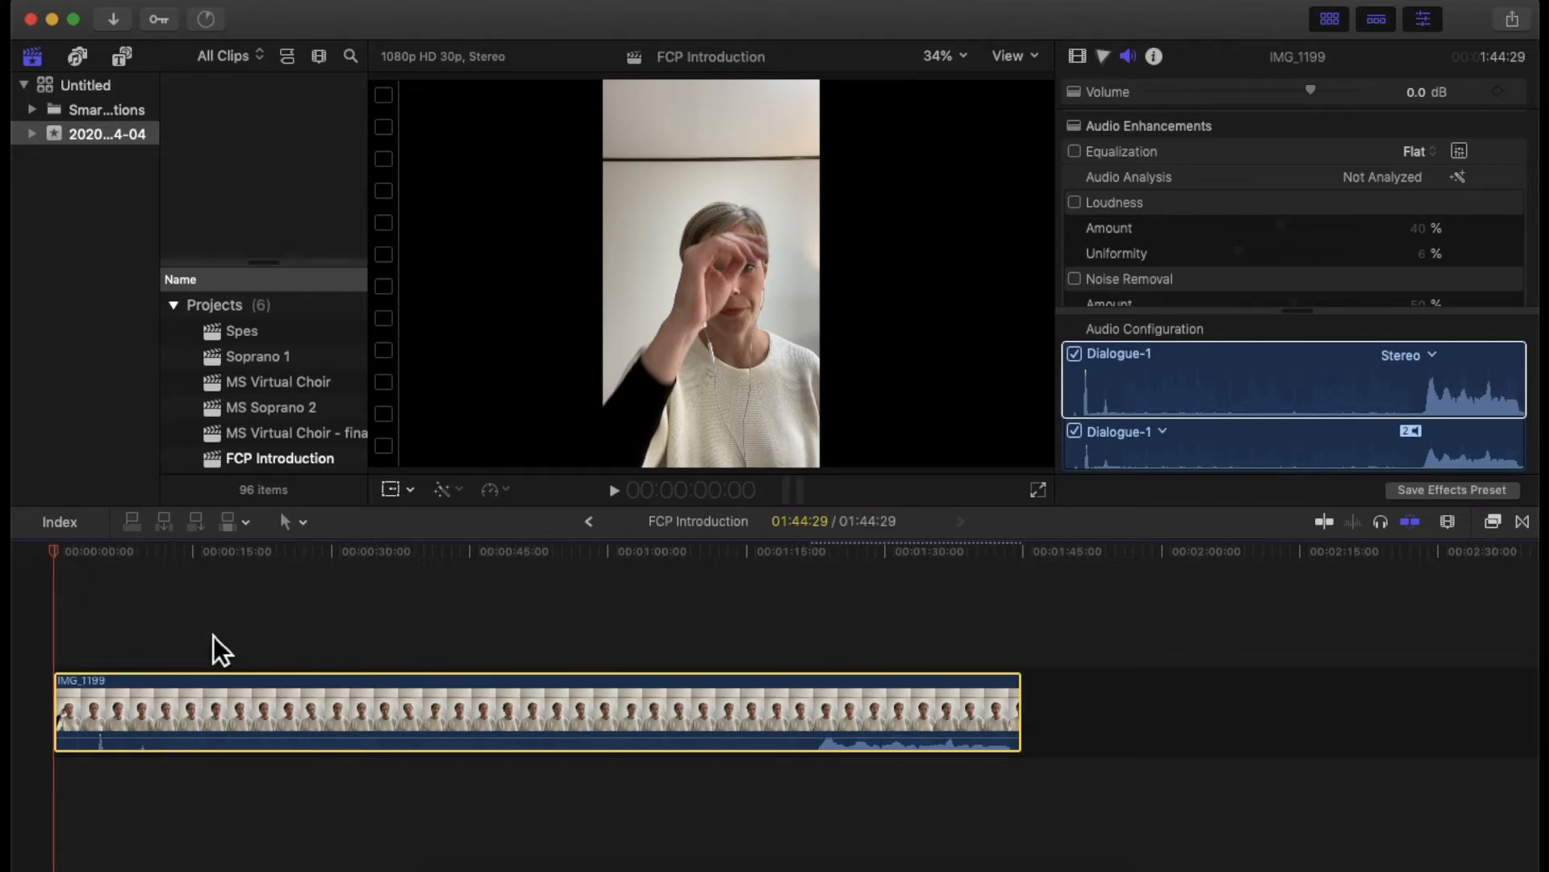
{"action": "mouse_move", "coordinate": [344, 588]}
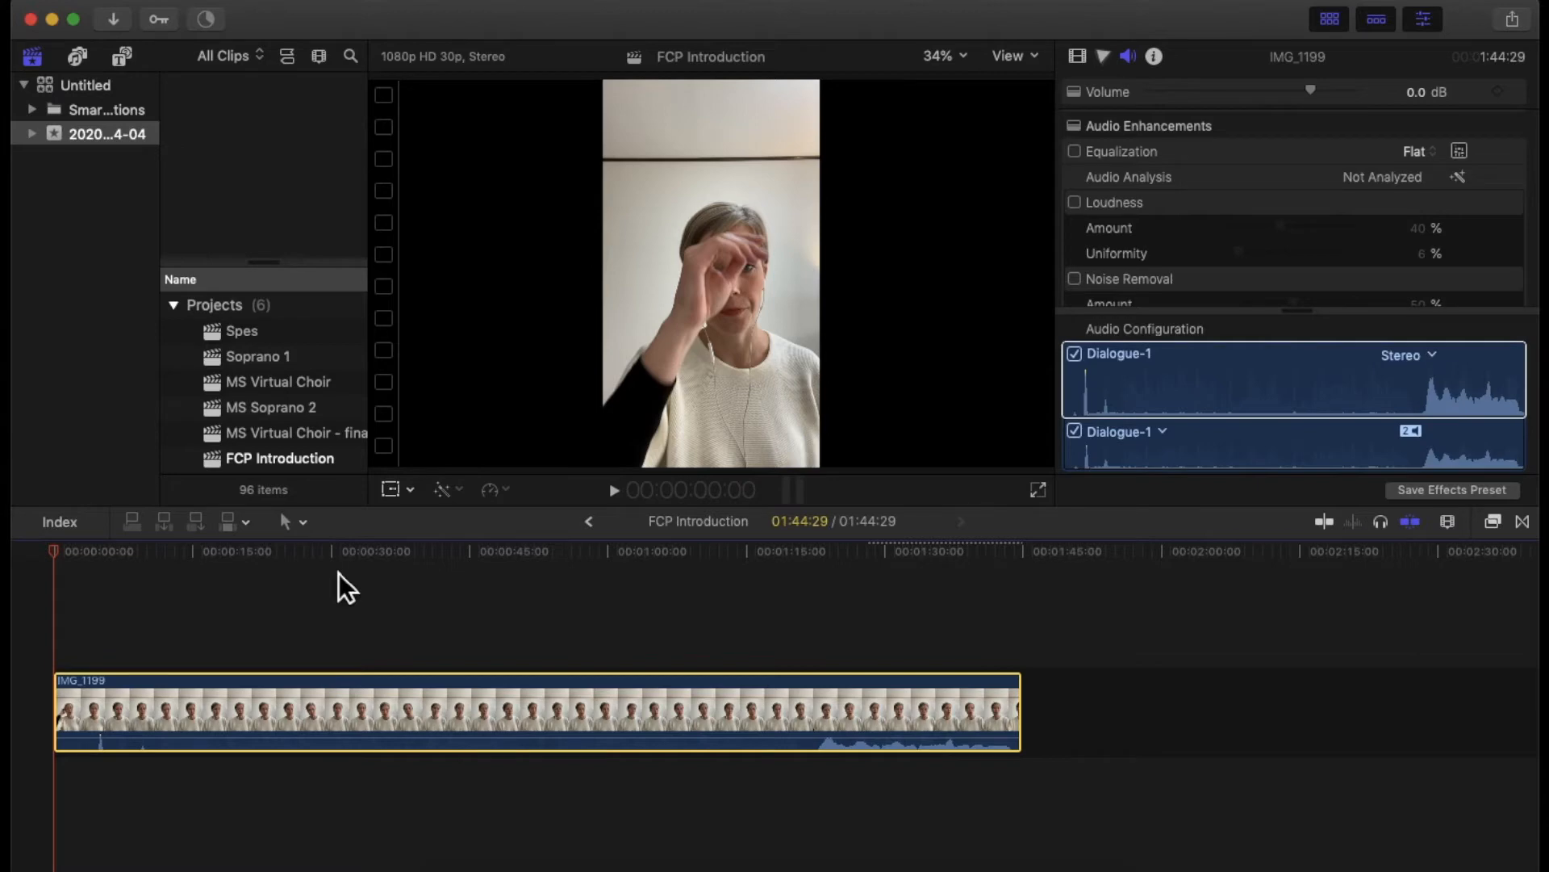
{"action": "mouse_move", "coordinate": [358, 538]}
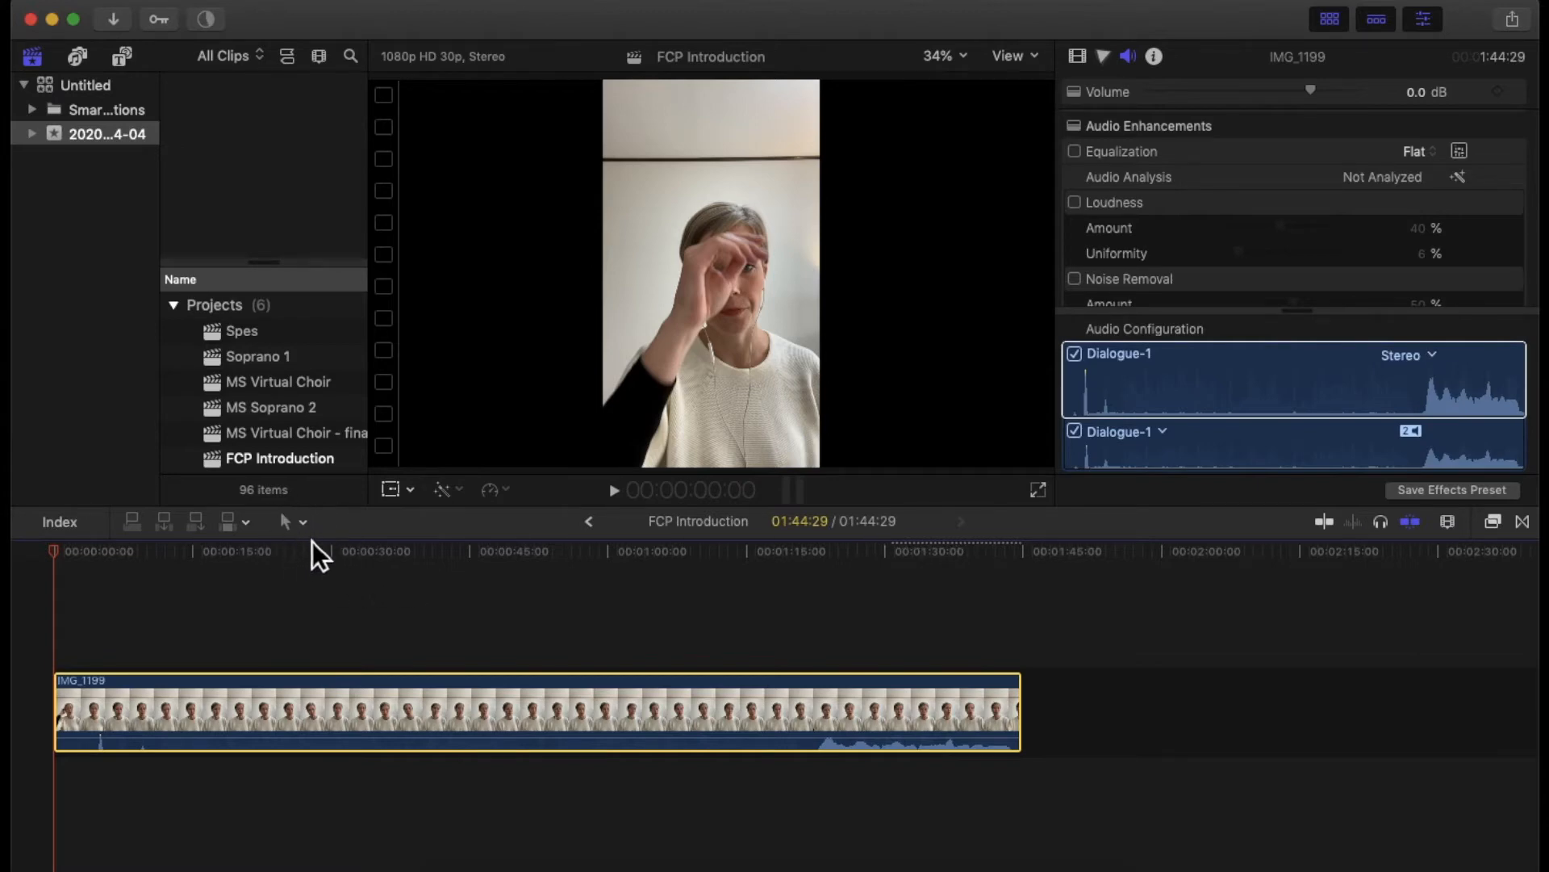
{"action": "mouse_move", "coordinate": [313, 549]}
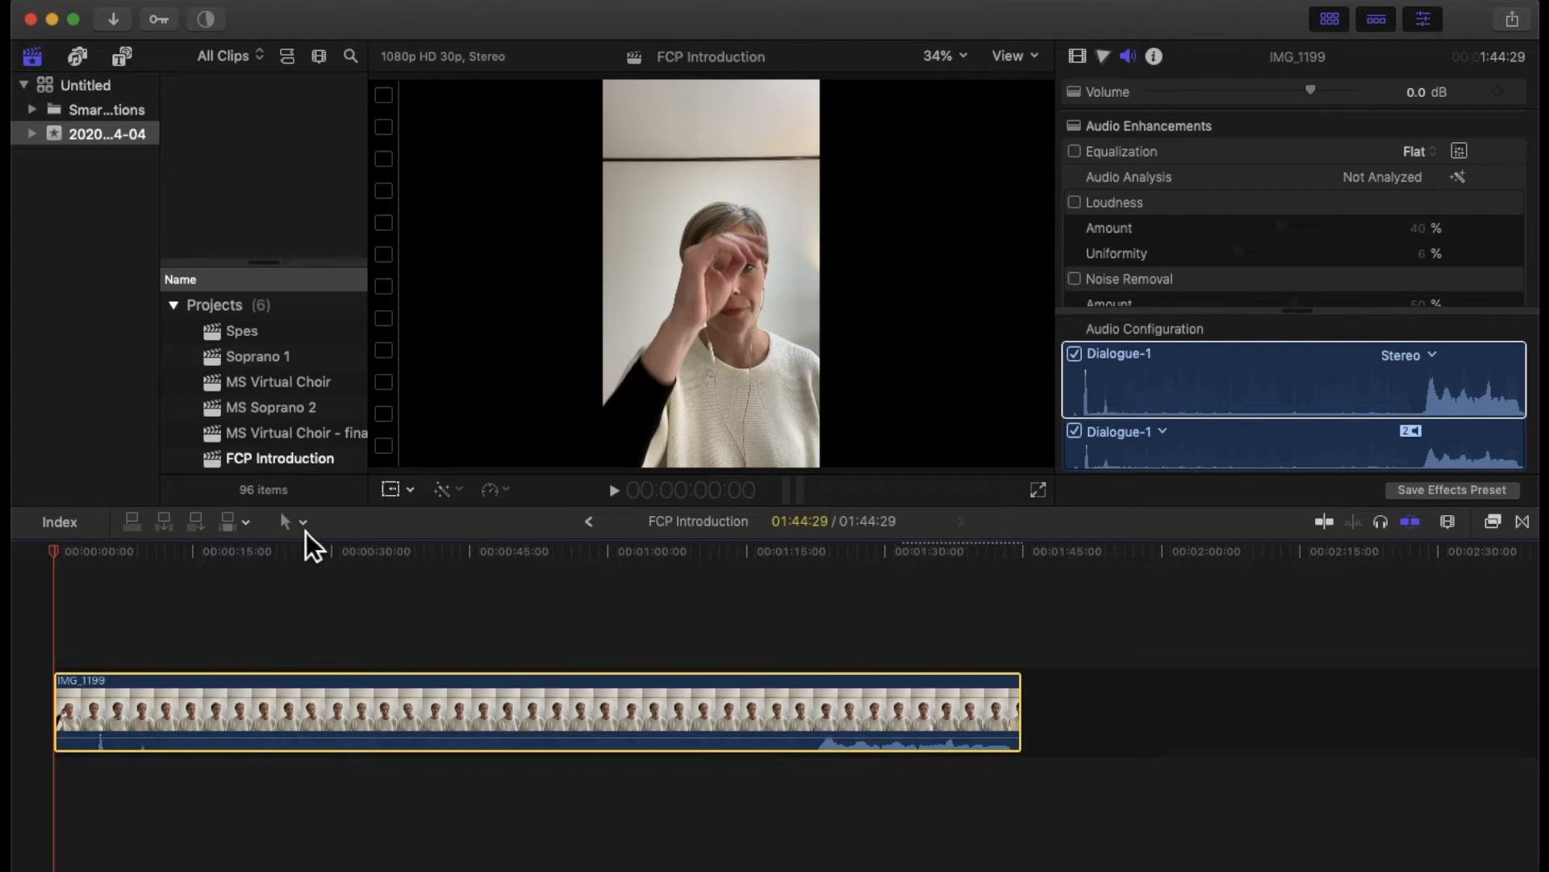
- Choose the Blade tool and cut the IMG_1199 clip at a point
{"action": "left_click", "coordinate": [287, 520]}
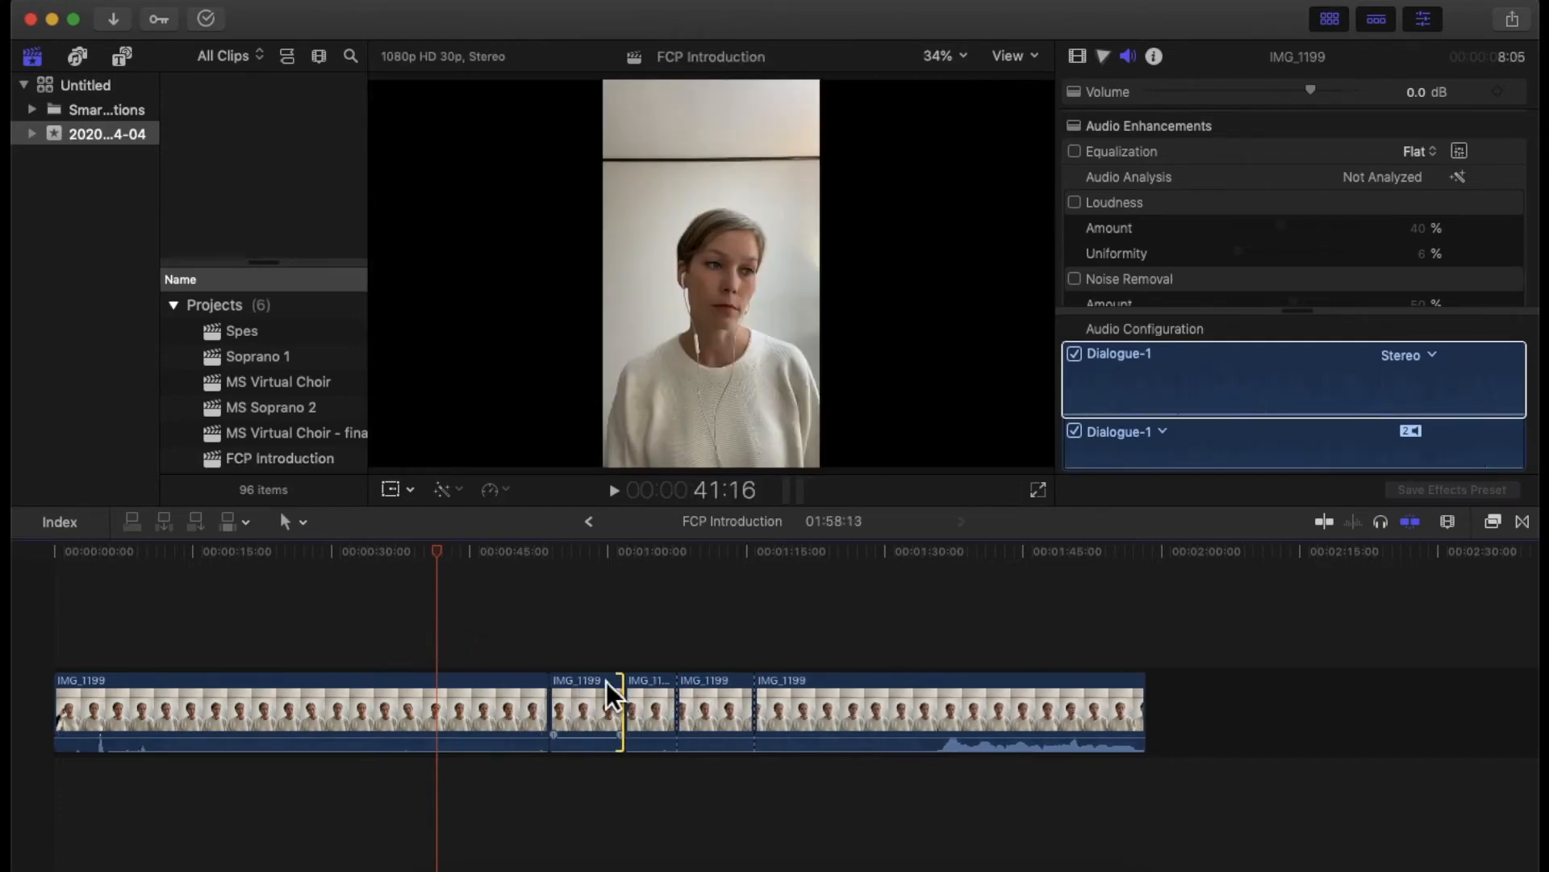
{"action": "left_click", "coordinate": [581, 550]}
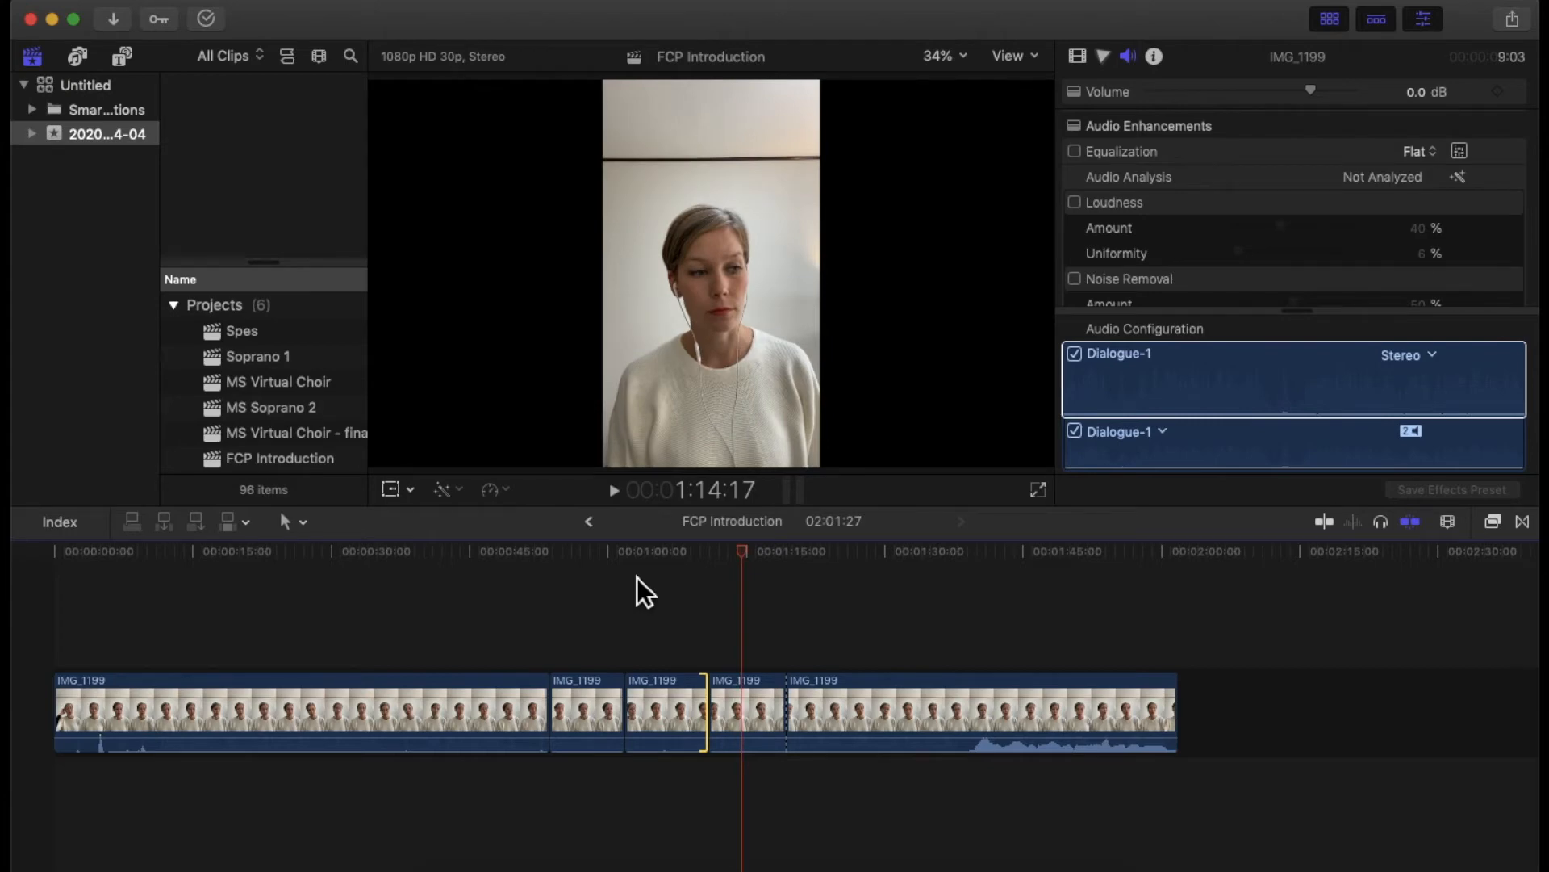
{"action": "mouse_move", "coordinate": [509, 593]}
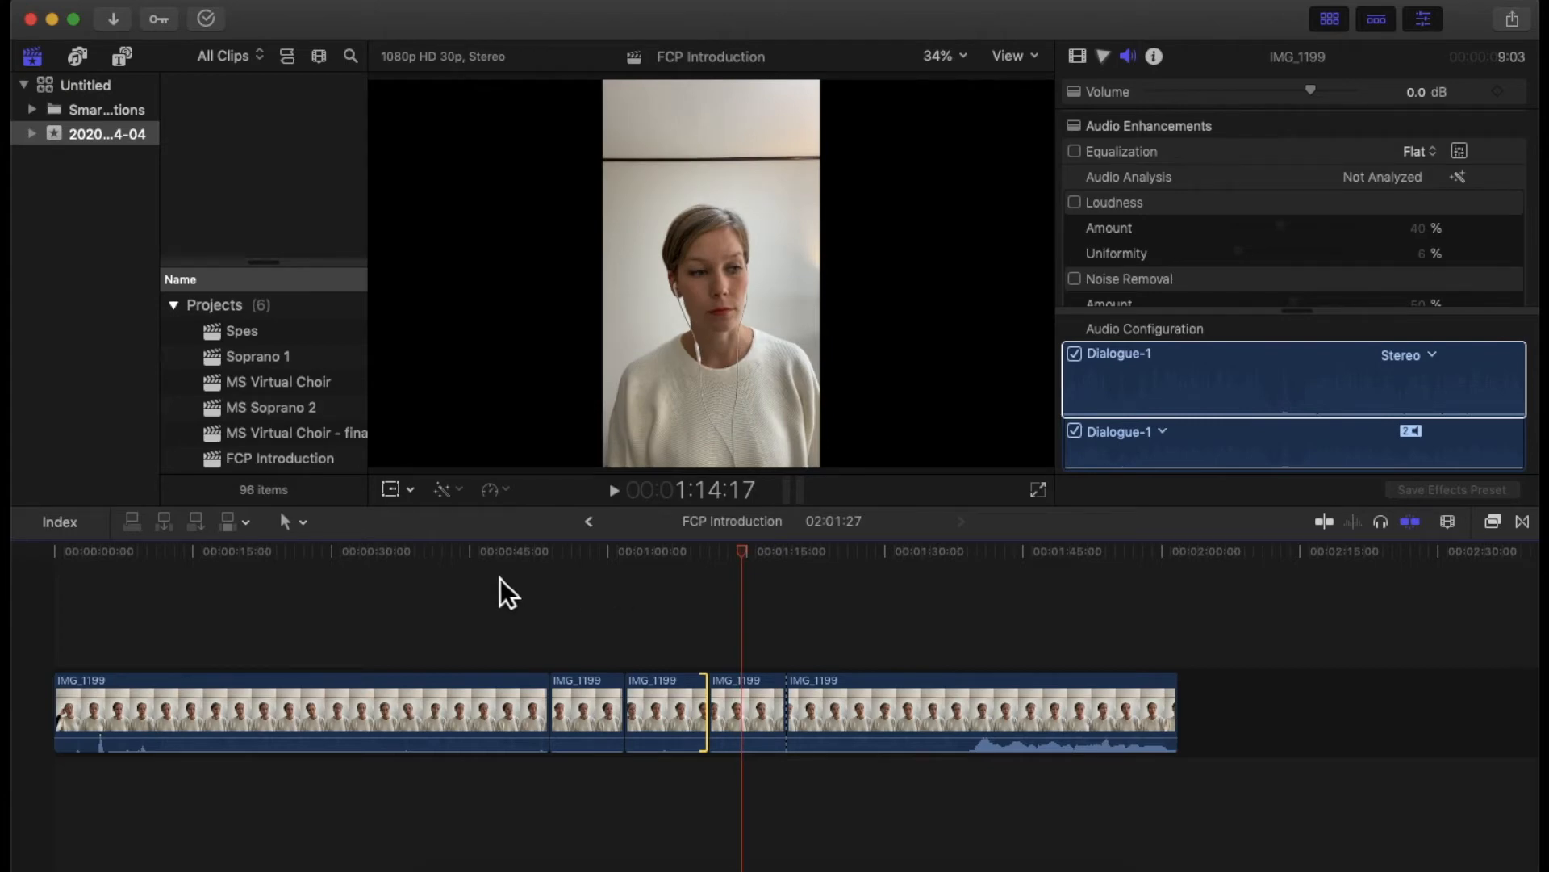
{"action": "mouse_move", "coordinate": [326, 549]}
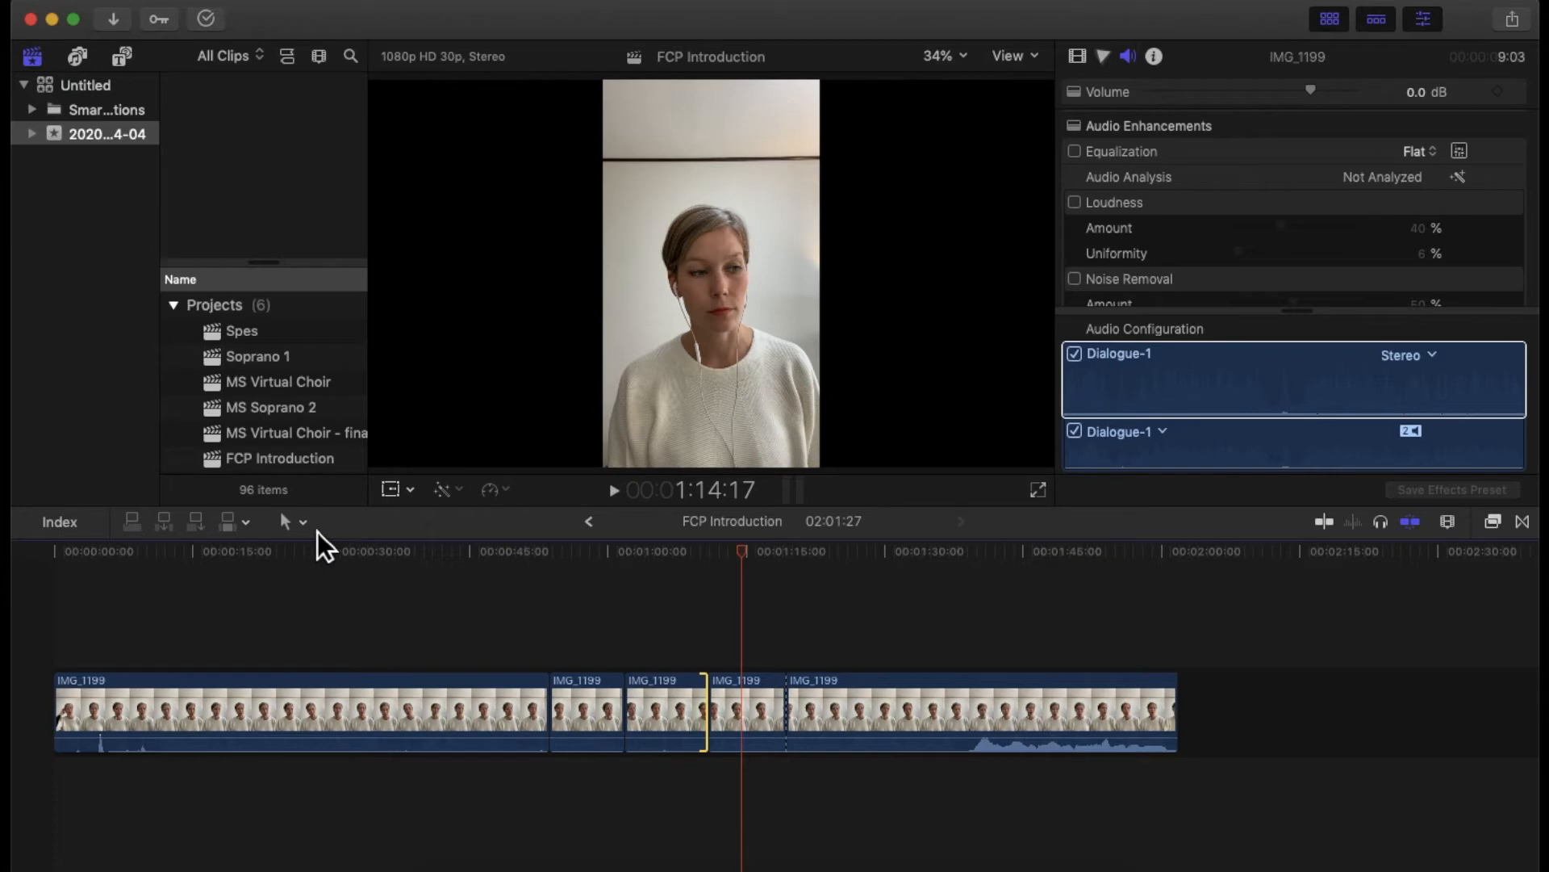
{"action": "mouse_move", "coordinate": [438, 547]}
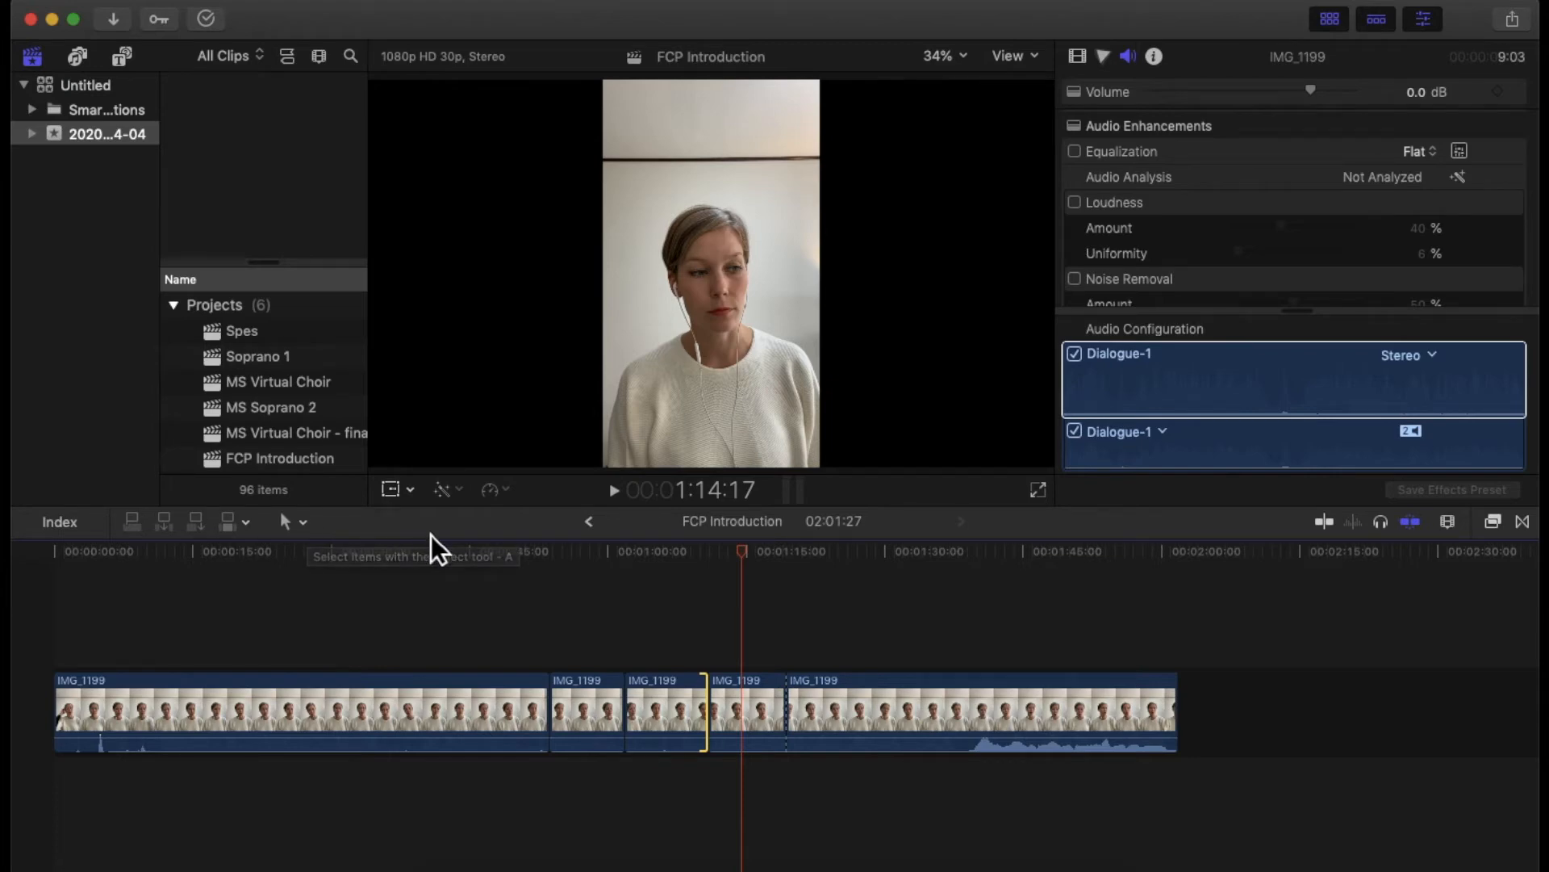
{"action": "mouse_move", "coordinate": [356, 576]}
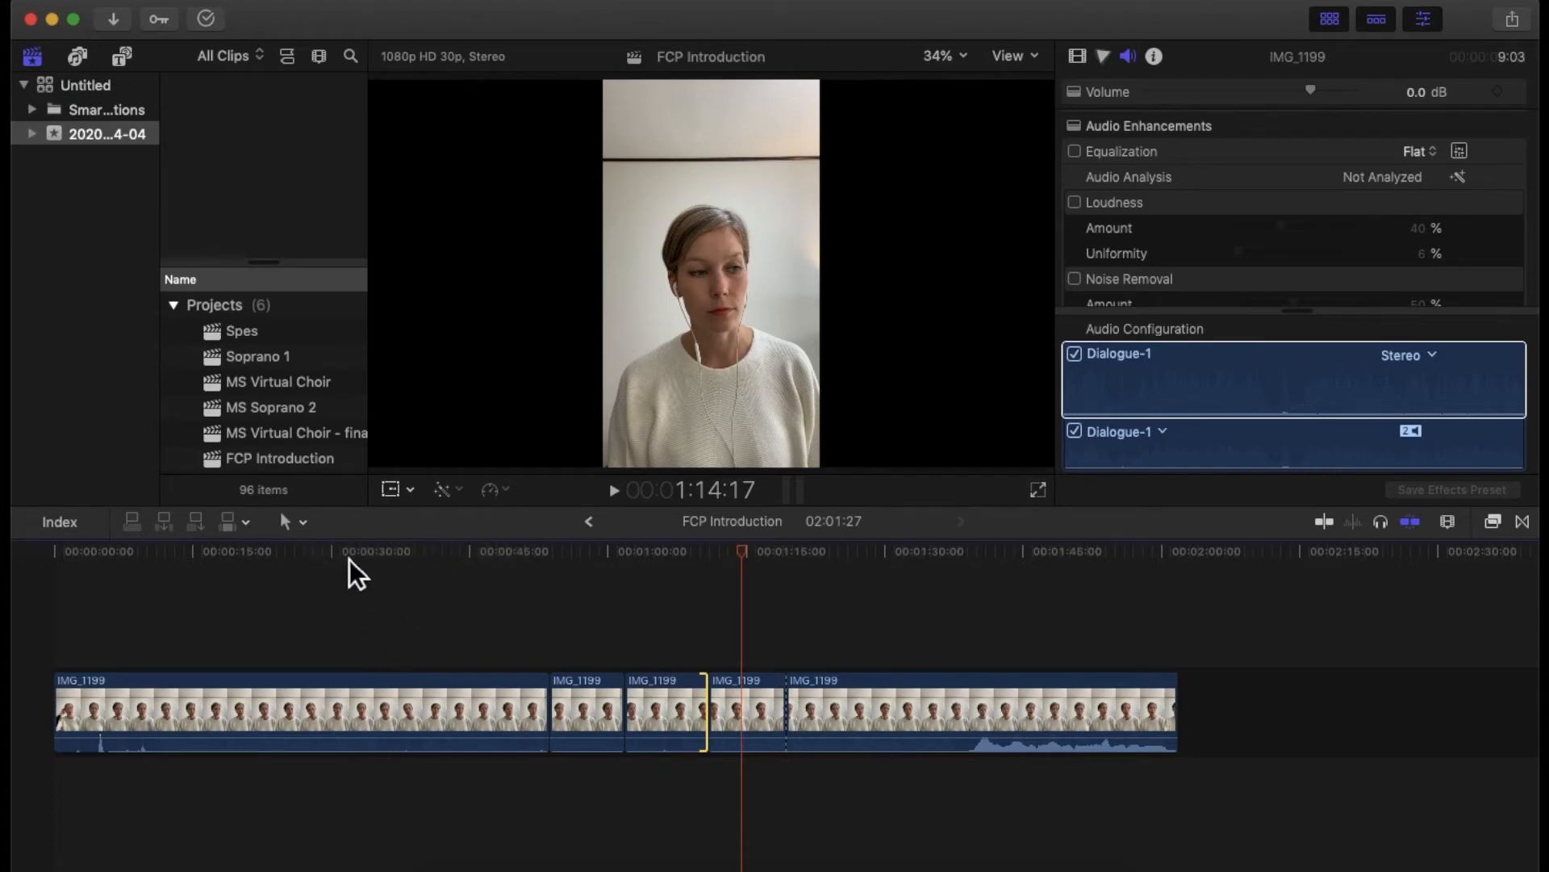
- Choose Trim (T) from the Tools pop-up menu
{"action": "left_click", "coordinate": [287, 520]}
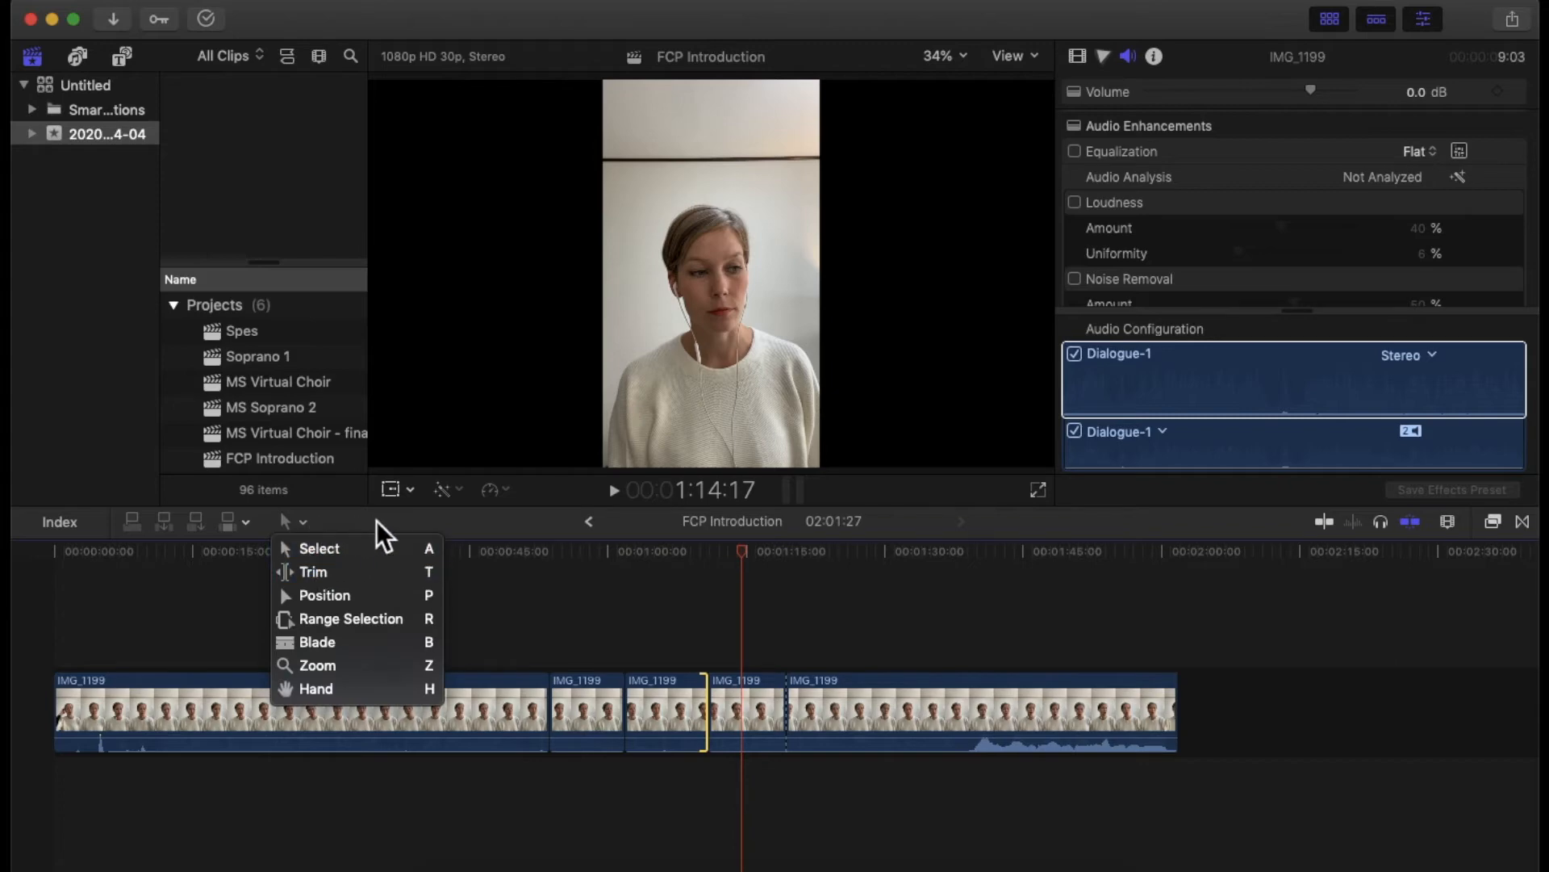
{"action": "left_click", "coordinate": [313, 571]}
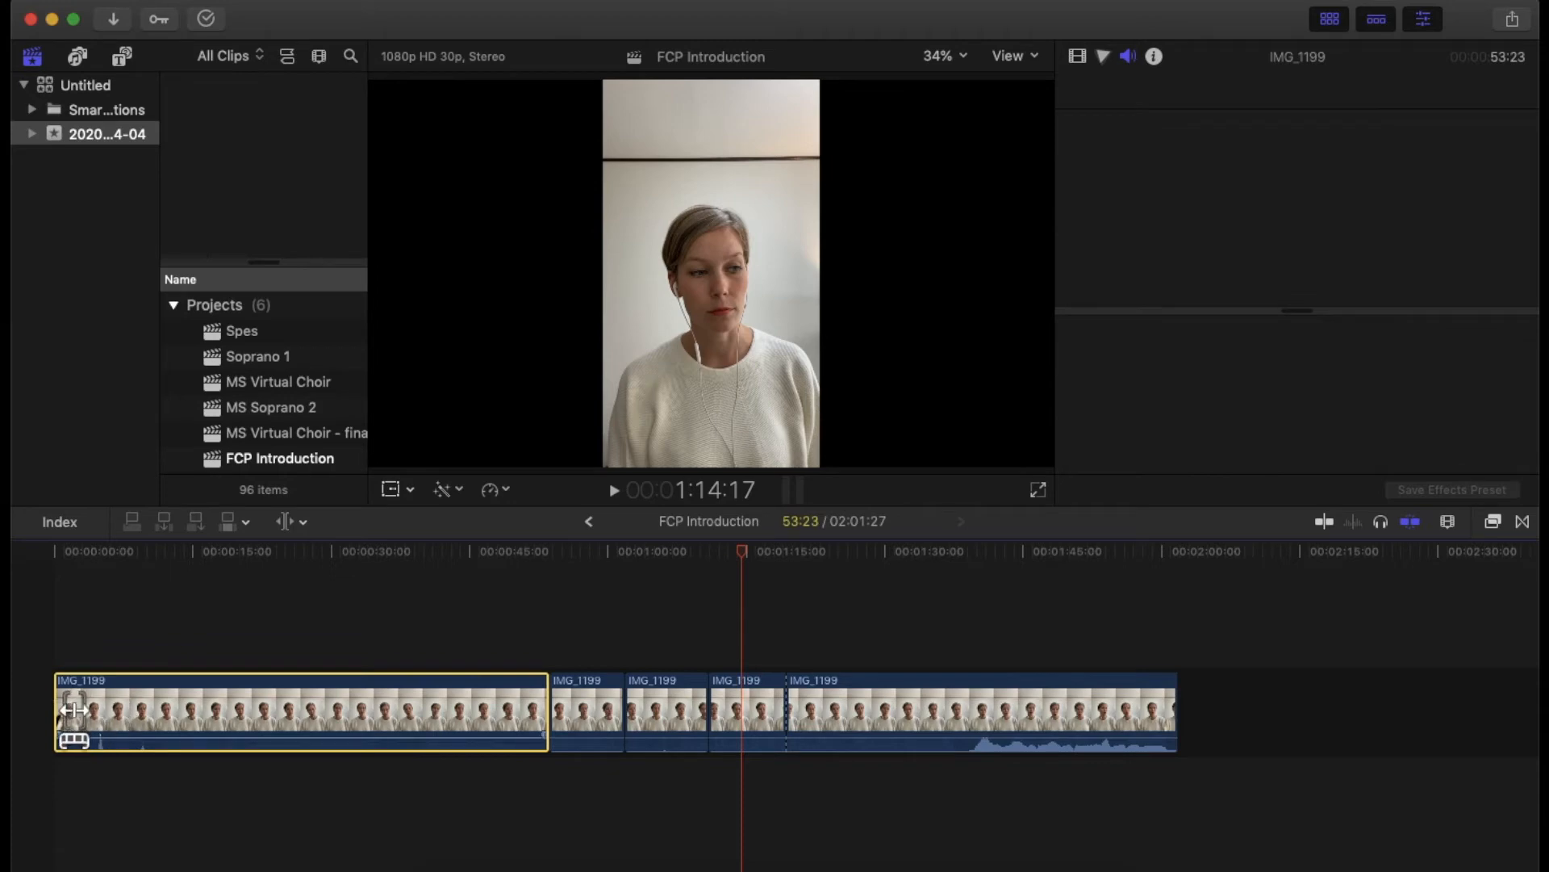
- Trim the first IMG_1199 piece's start edge to about 51 seconds and select it
{"action": "left_click", "coordinate": [1127, 57]}
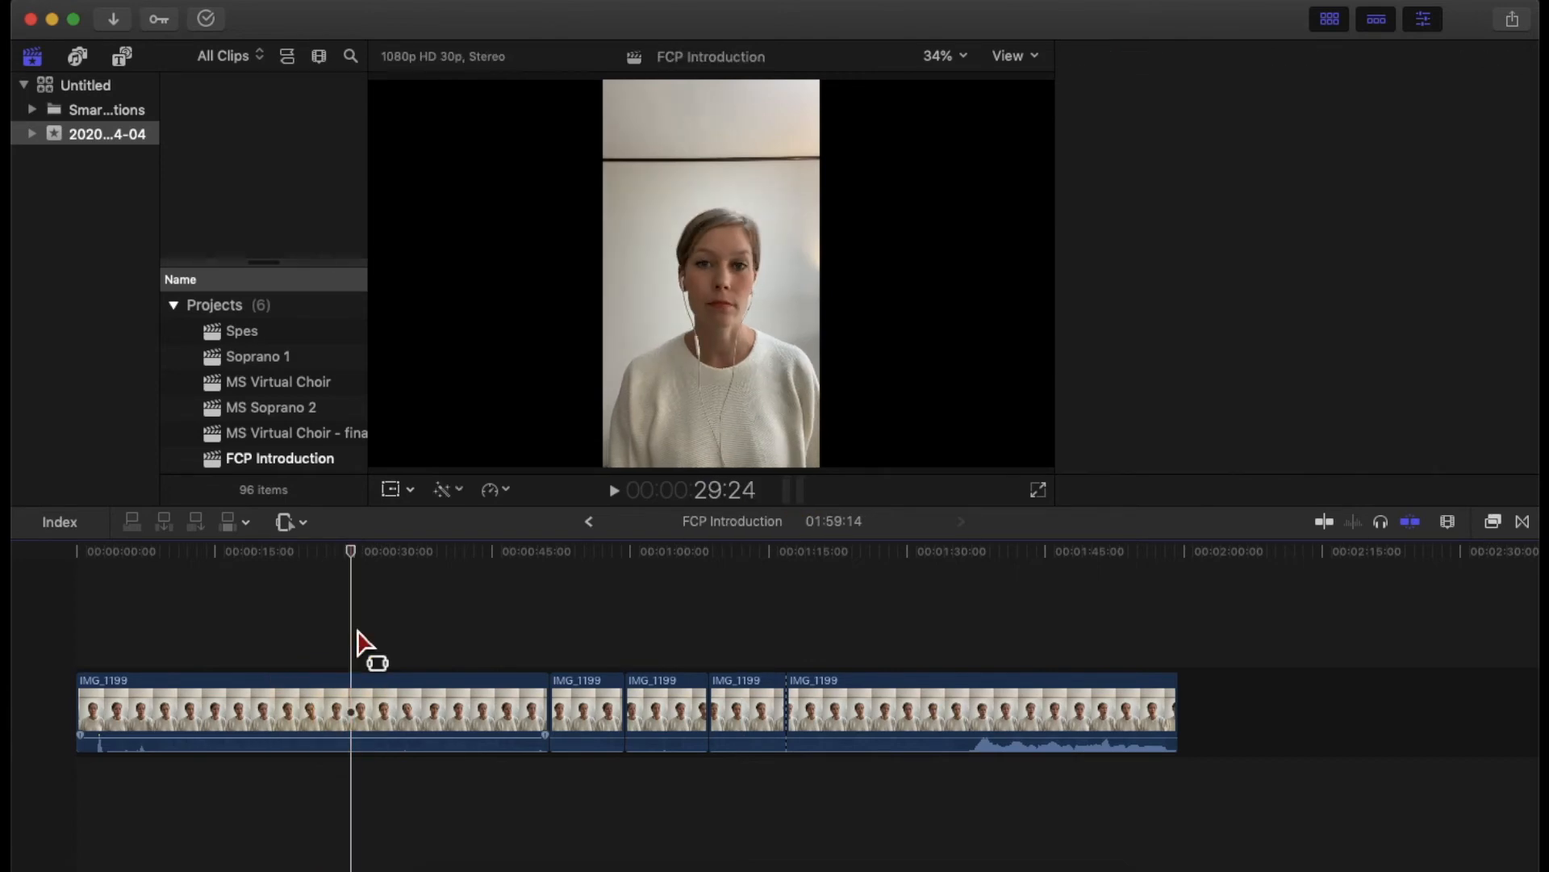
{"action": "left_click", "coordinate": [1127, 57]}
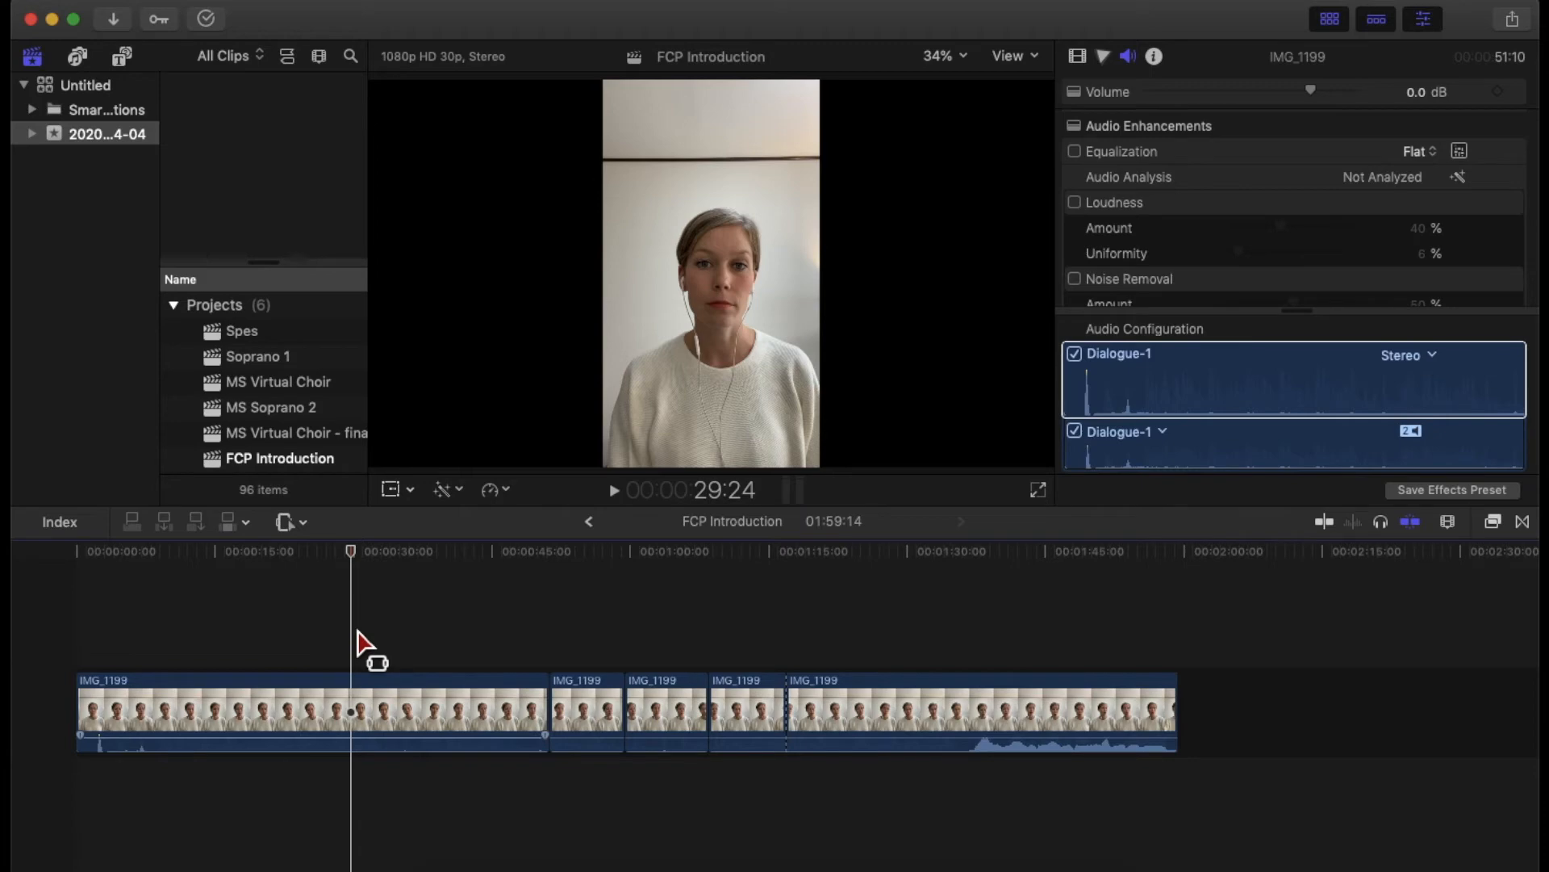
{"action": "mouse_move", "coordinate": [554, 494]}
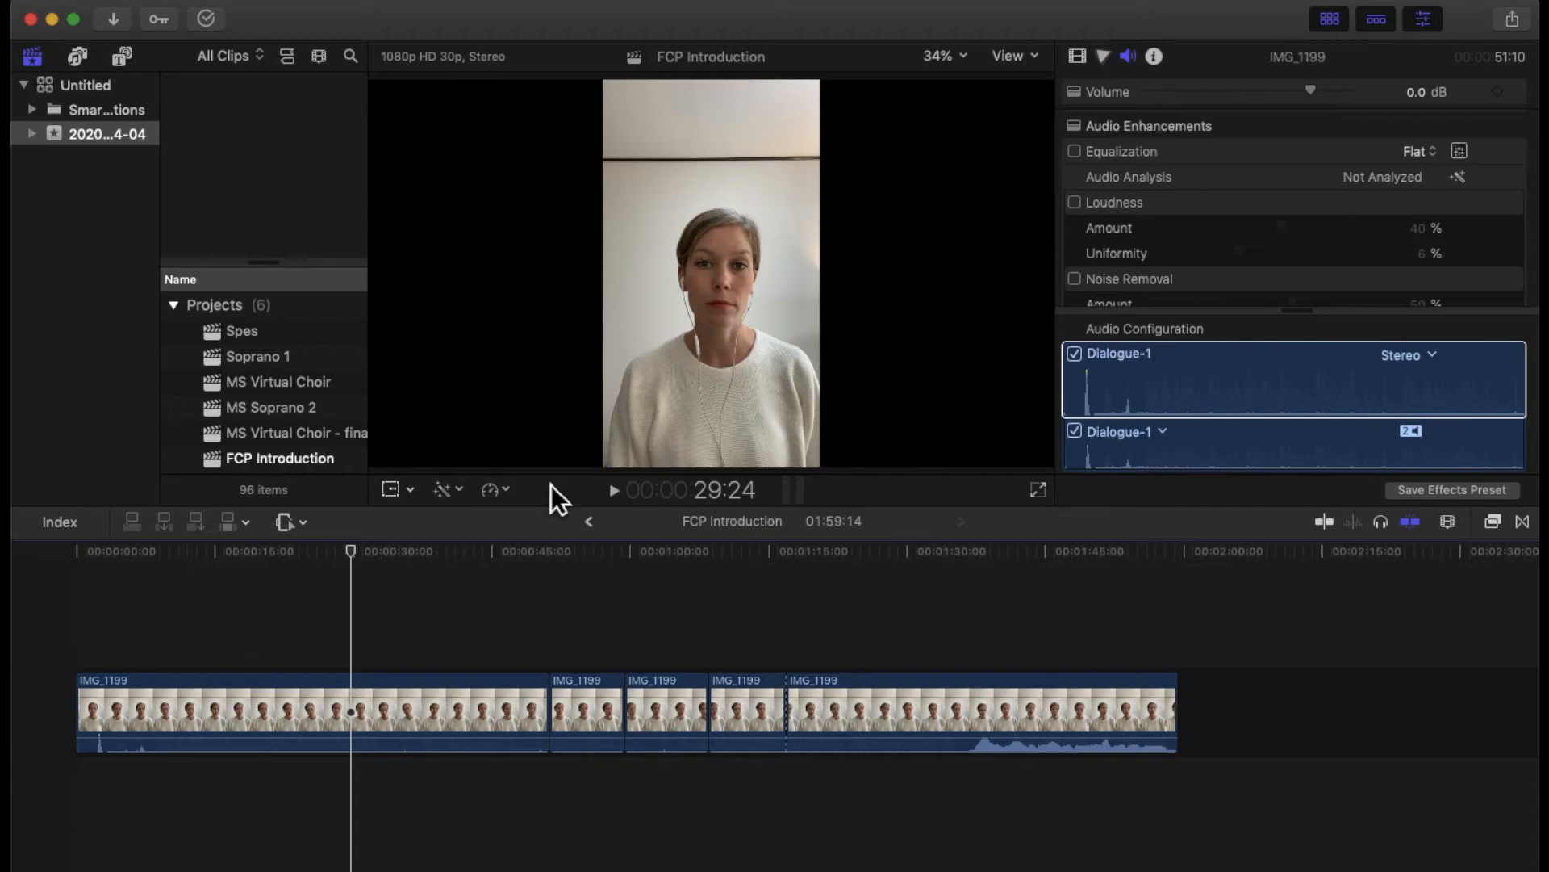
{"action": "mouse_move", "coordinate": [695, 413]}
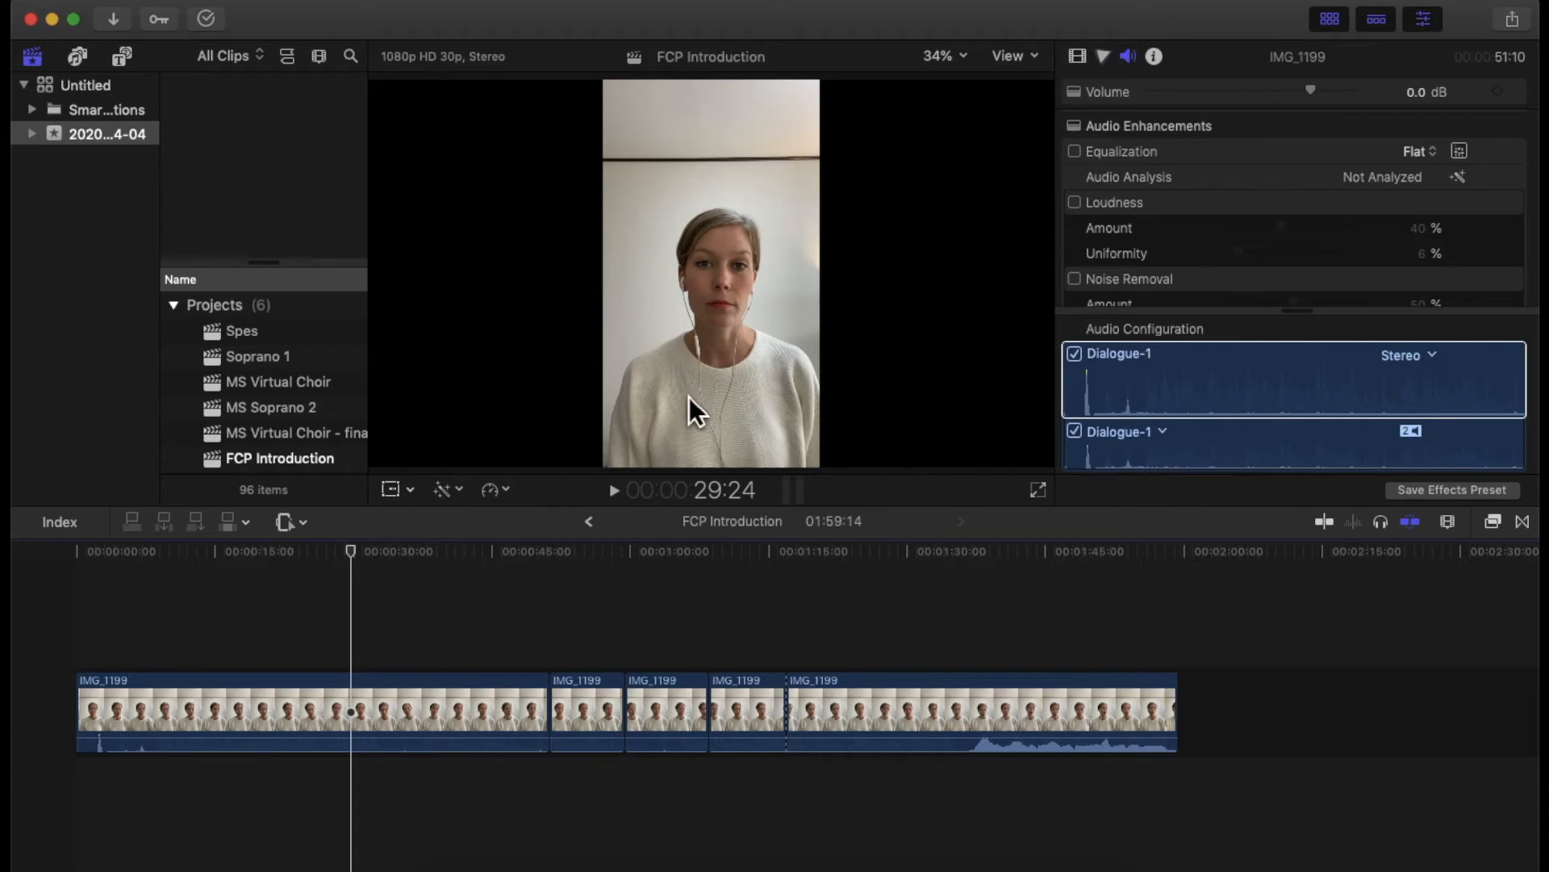
{"action": "mouse_move", "coordinate": [437, 506]}
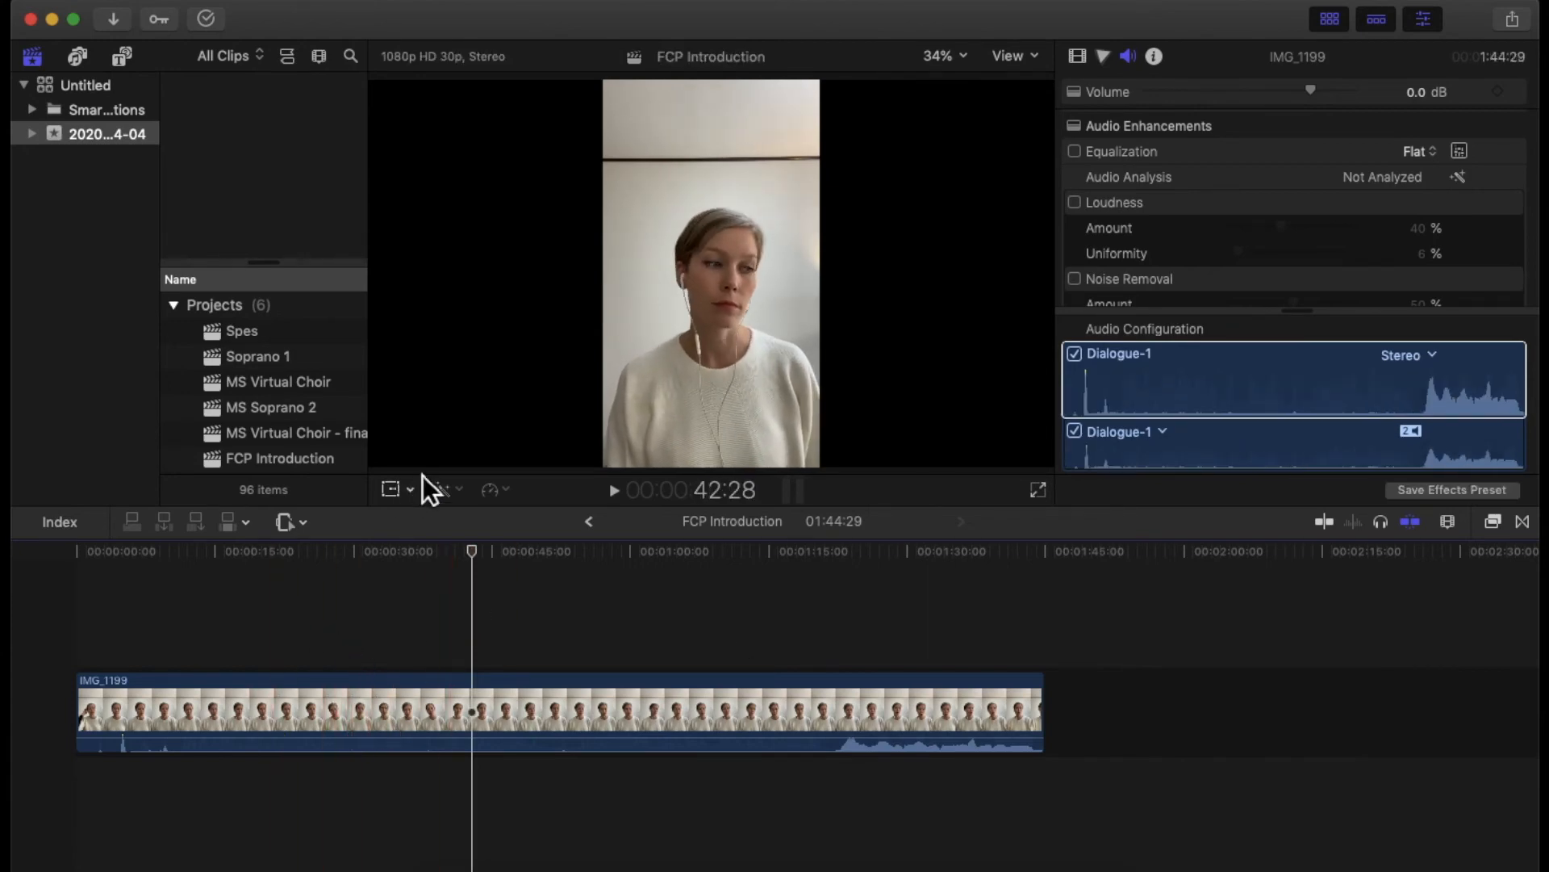
- Crop the top of the IMG_1199 frame to a squarer picture and finish with Done
{"action": "left_click", "coordinate": [440, 489]}
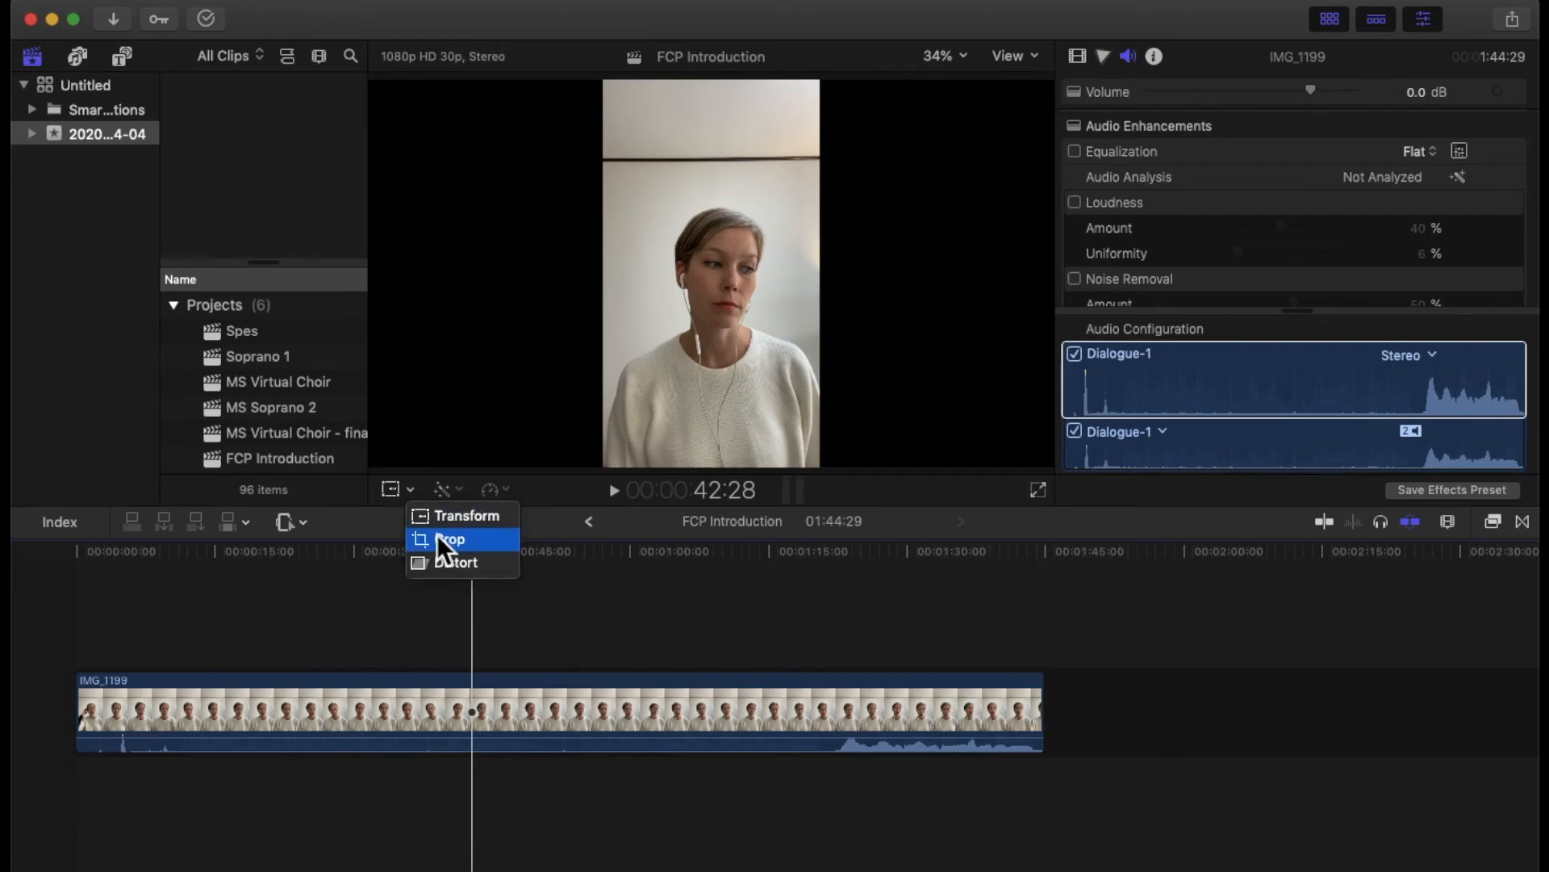
{"action": "left_click", "coordinate": [452, 540]}
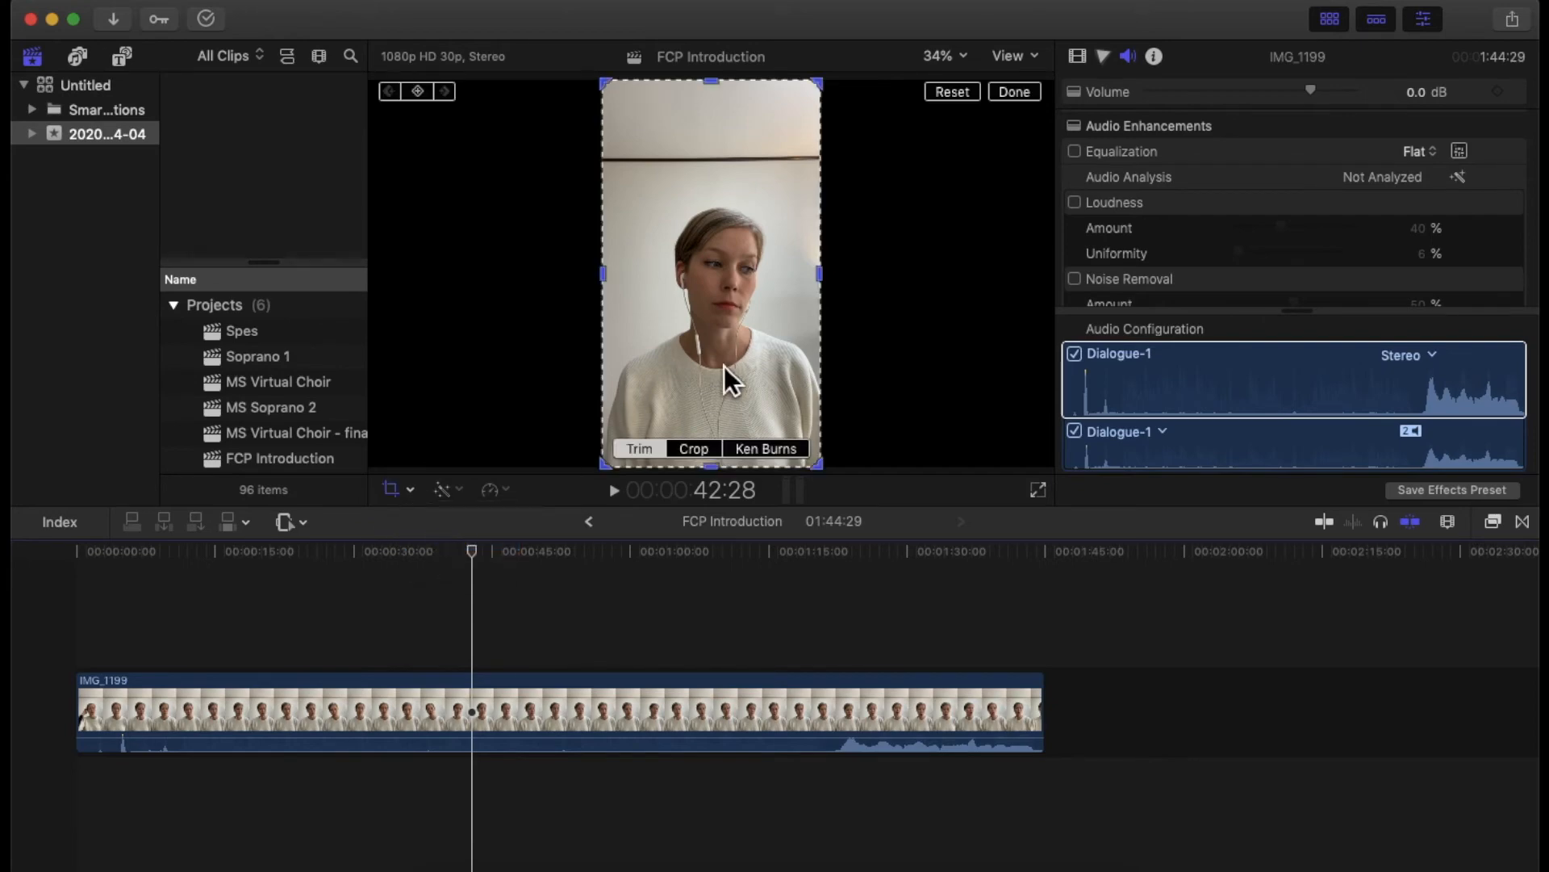
{"action": "left_click", "coordinate": [1012, 91]}
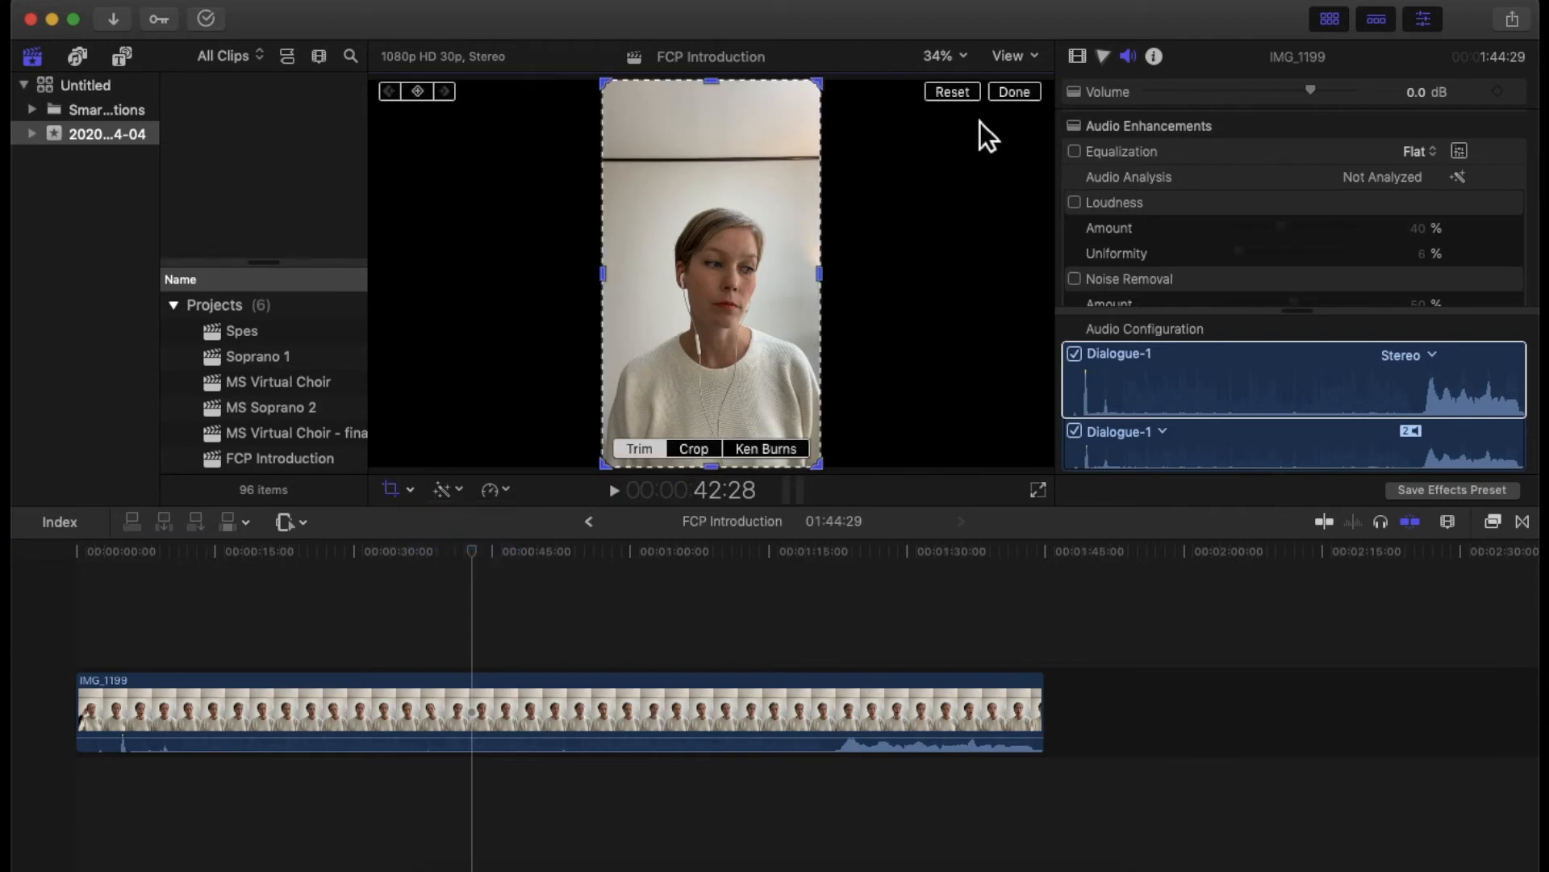
{"action": "left_click", "coordinate": [1014, 91]}
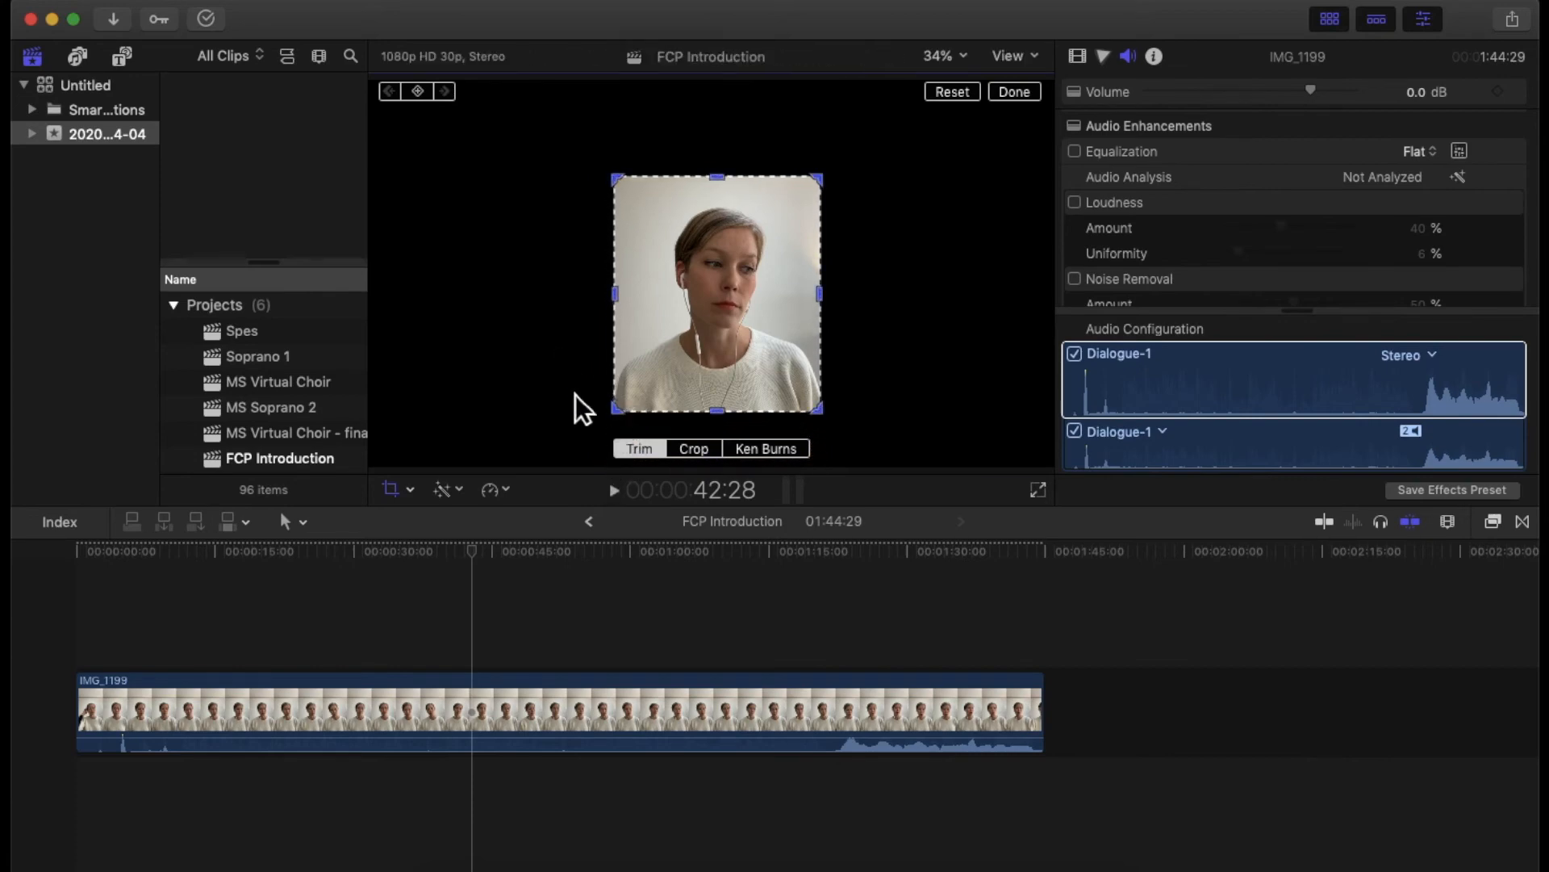
{"action": "left_click", "coordinate": [1012, 91]}
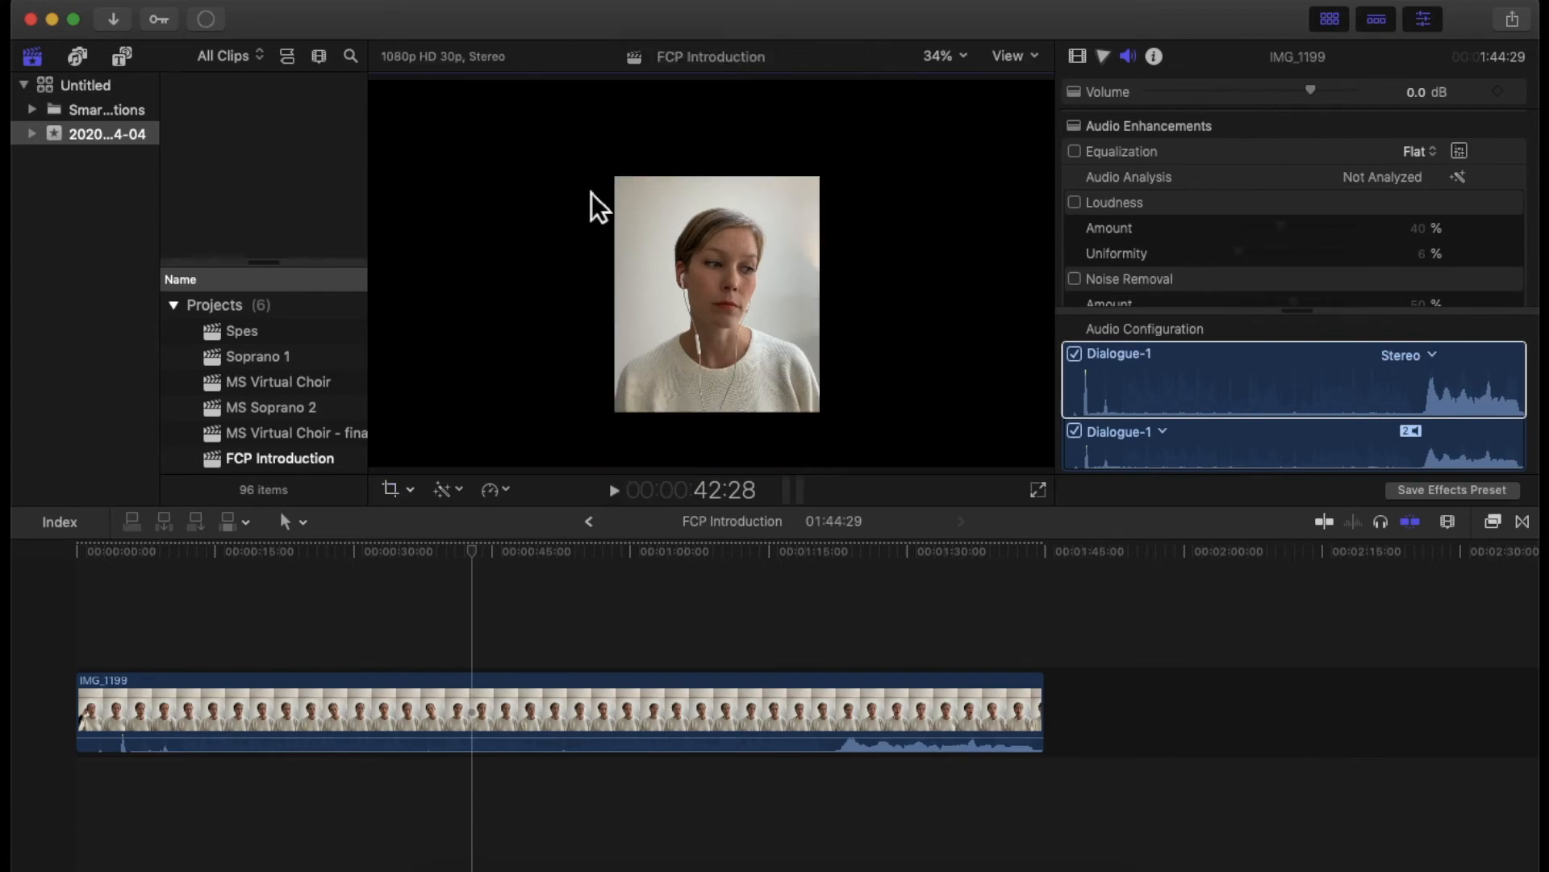
- Switch the viewer to Transform mode for moving and scaling the clip
{"action": "left_click", "coordinate": [393, 489]}
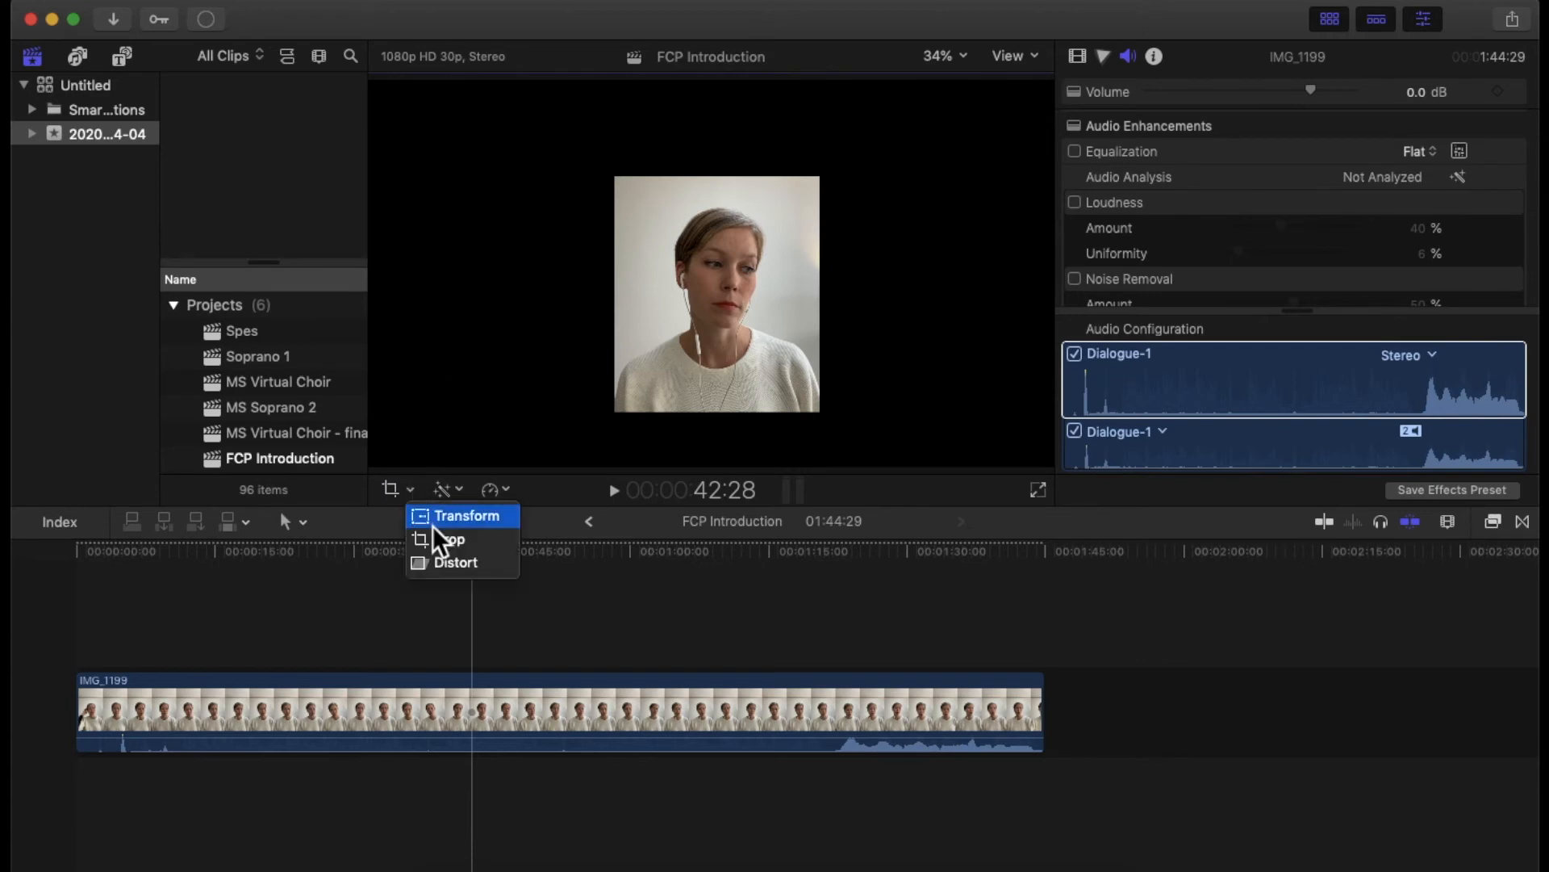
{"action": "left_click", "coordinate": [450, 538]}
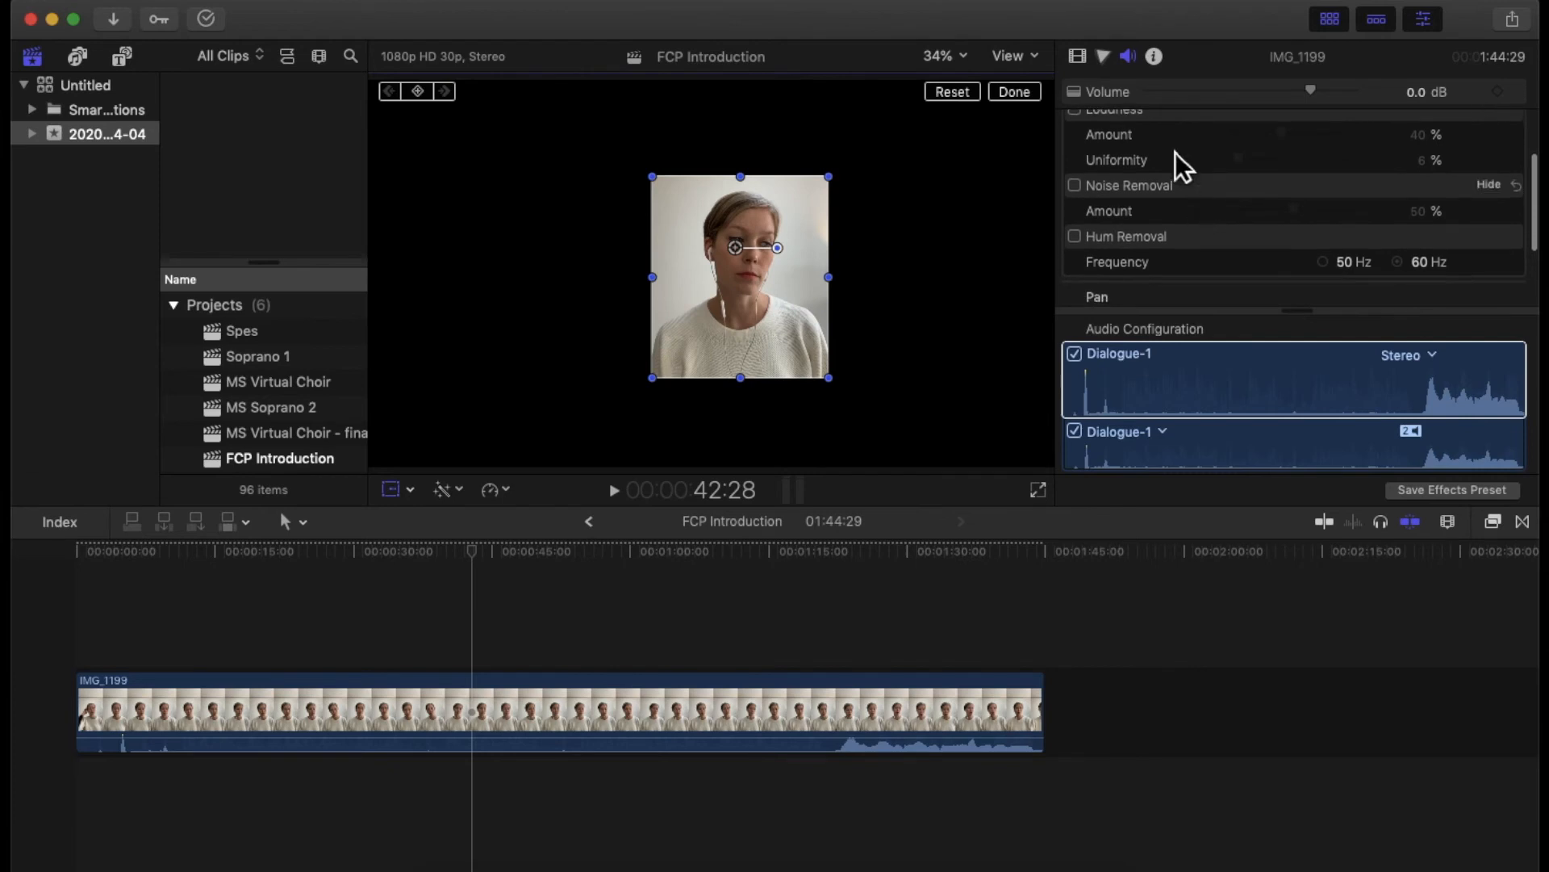
{"action": "mouse_move", "coordinate": [1074, 64]}
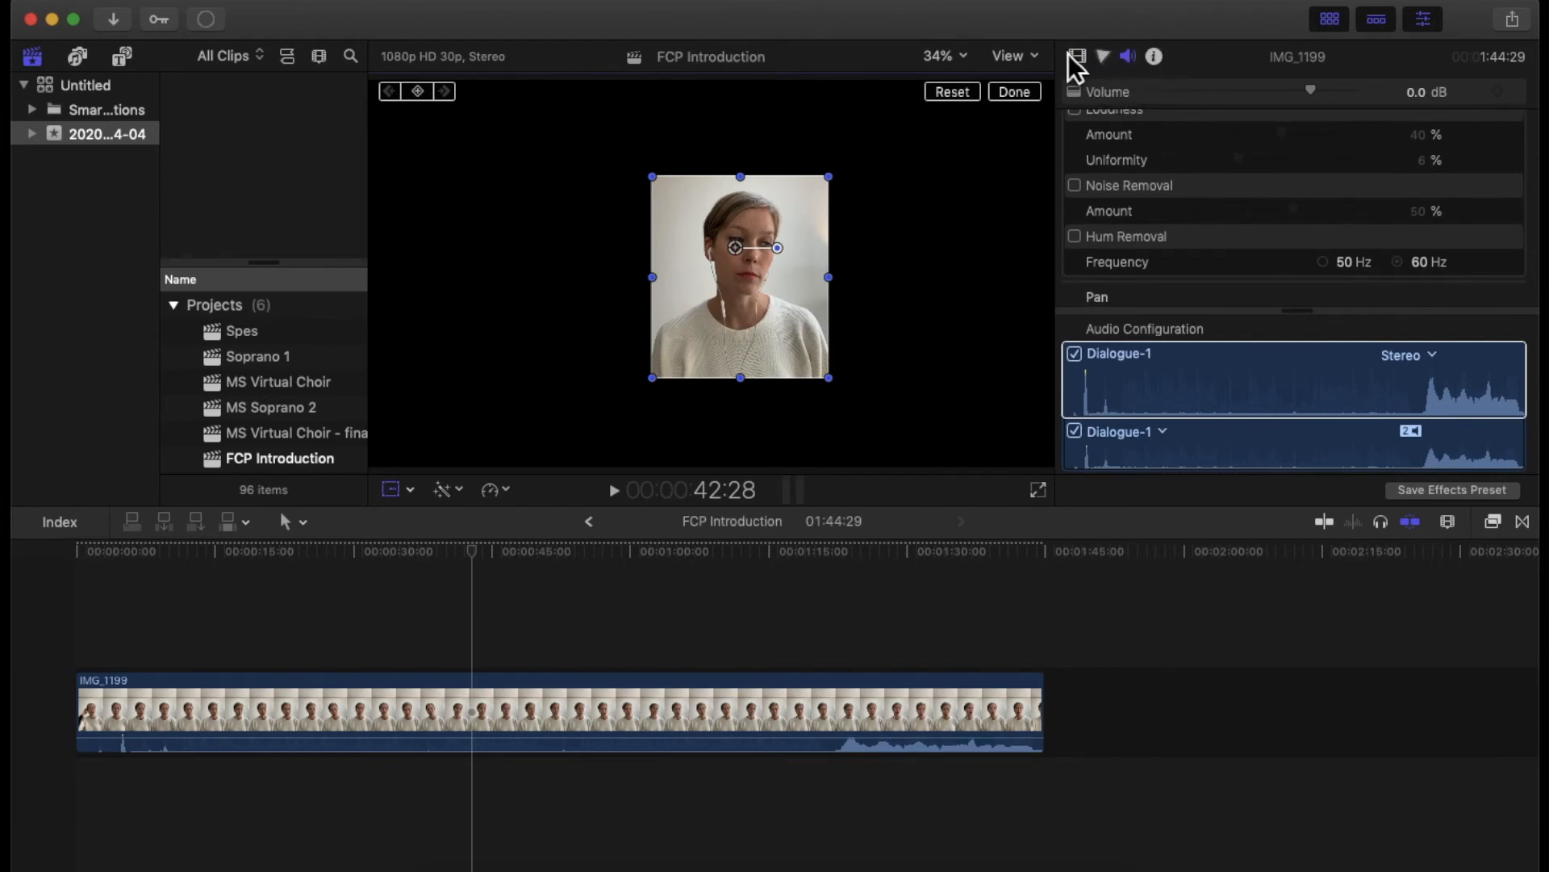
- View the Color inspector, then return to the Video inspector
{"action": "left_click", "coordinate": [1078, 57]}
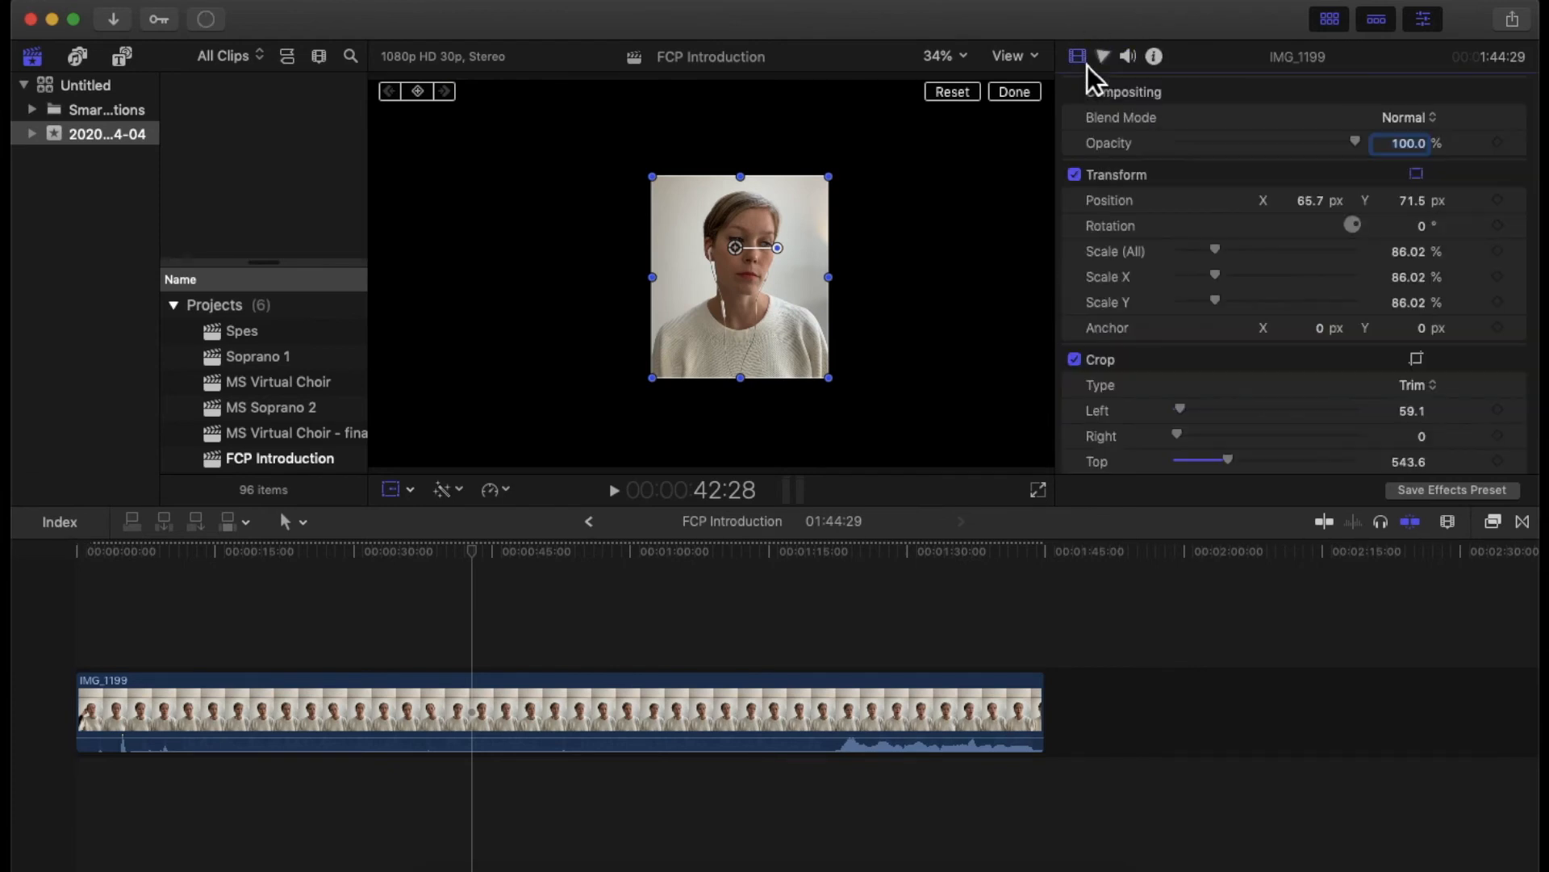
{"action": "left_click", "coordinate": [1103, 56]}
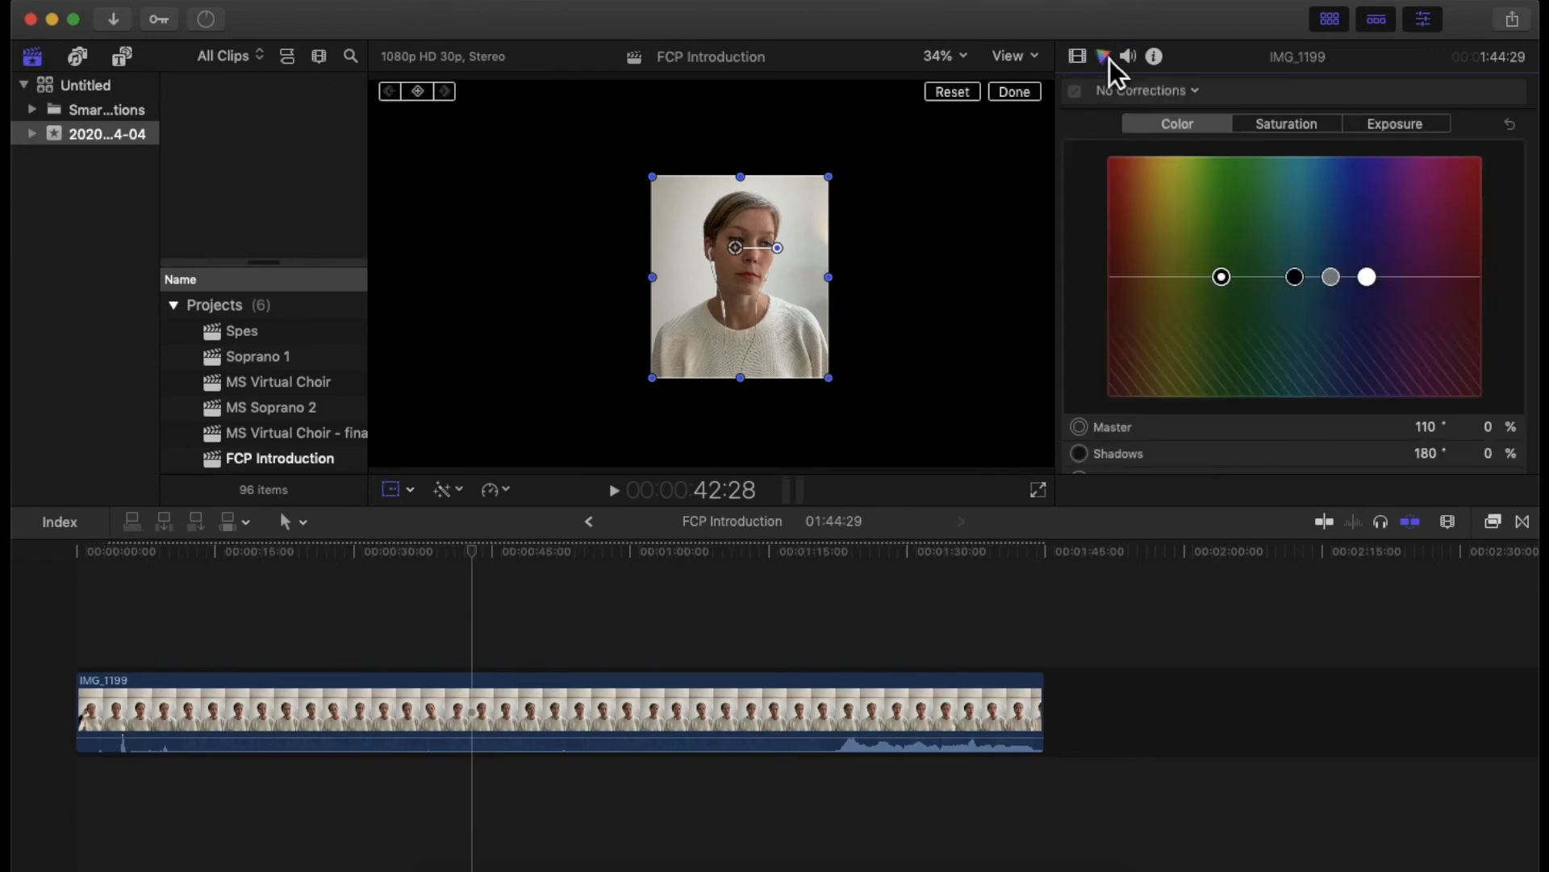
{"action": "mouse_move", "coordinate": [1130, 84]}
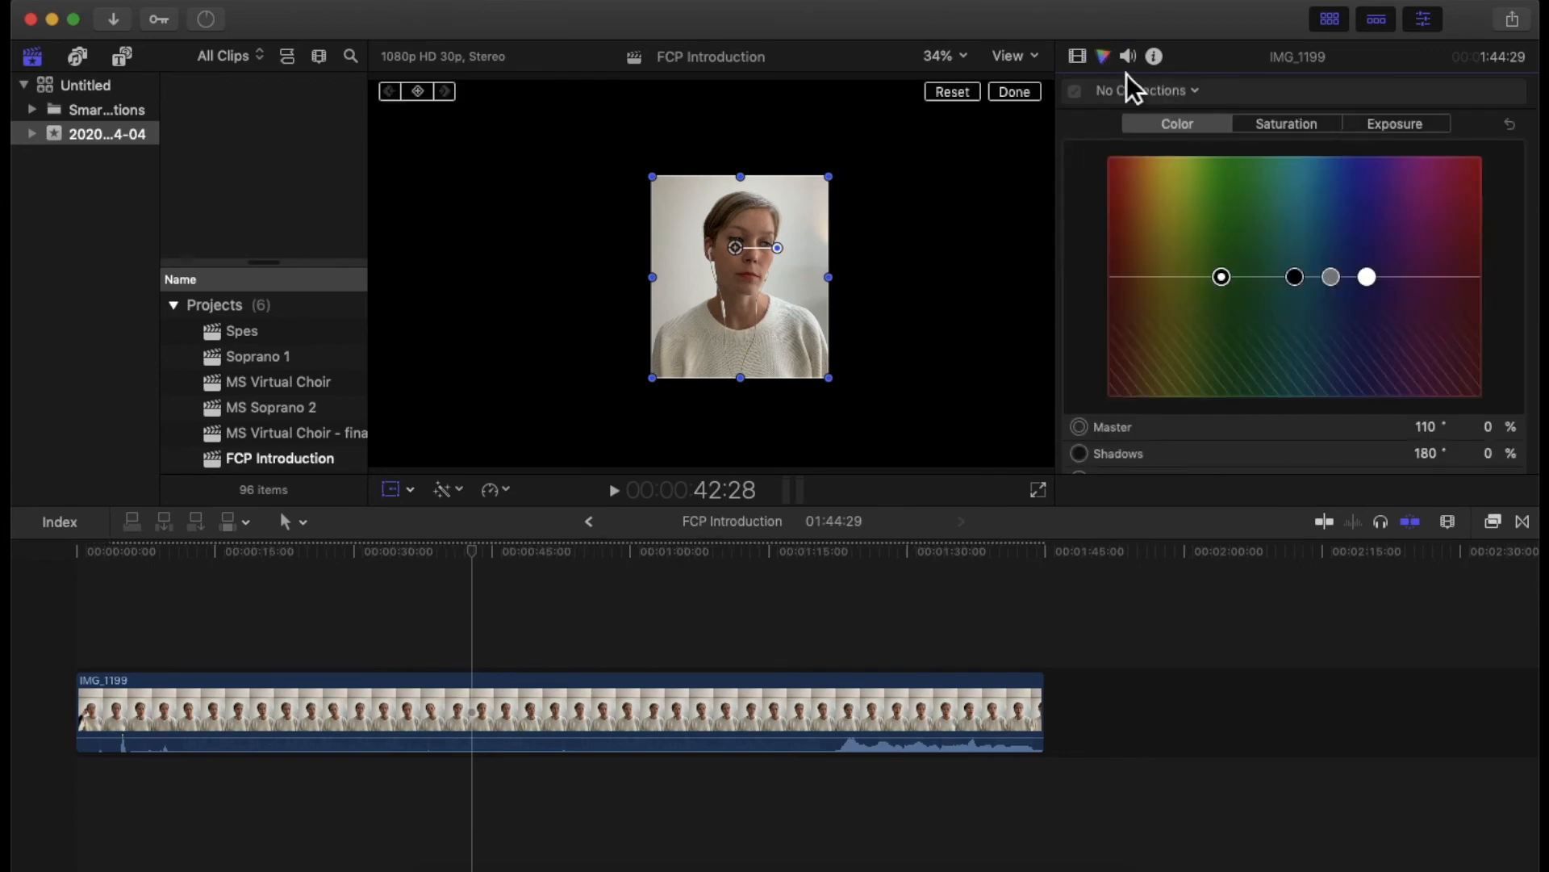
{"action": "left_click", "coordinate": [1078, 57]}
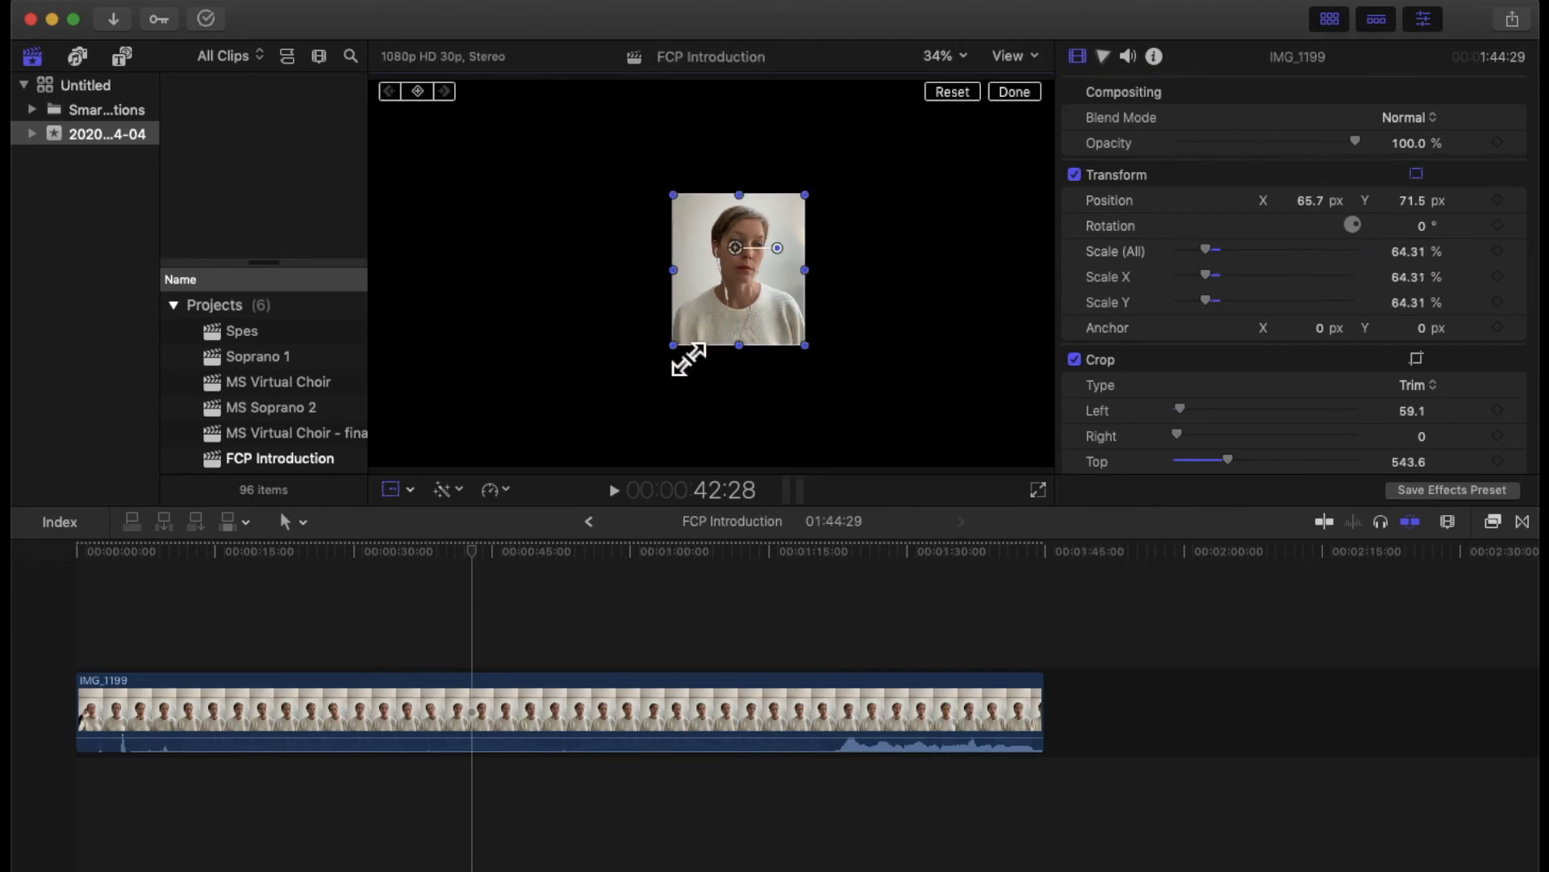
{"action": "mouse_move", "coordinate": [859, 331]}
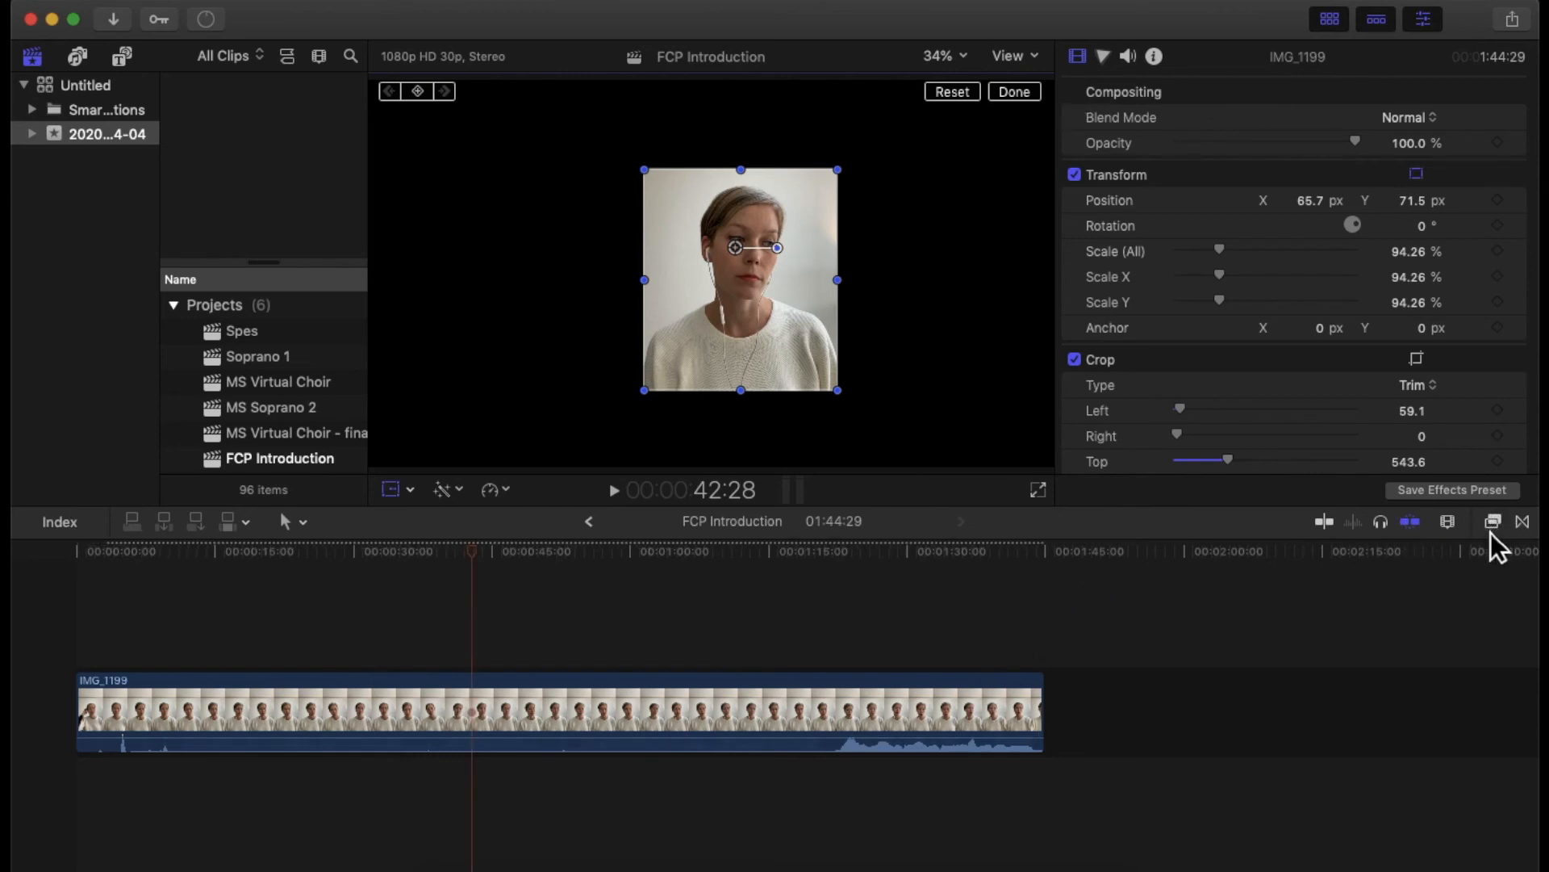
{"action": "mouse_move", "coordinate": [1522, 521]}
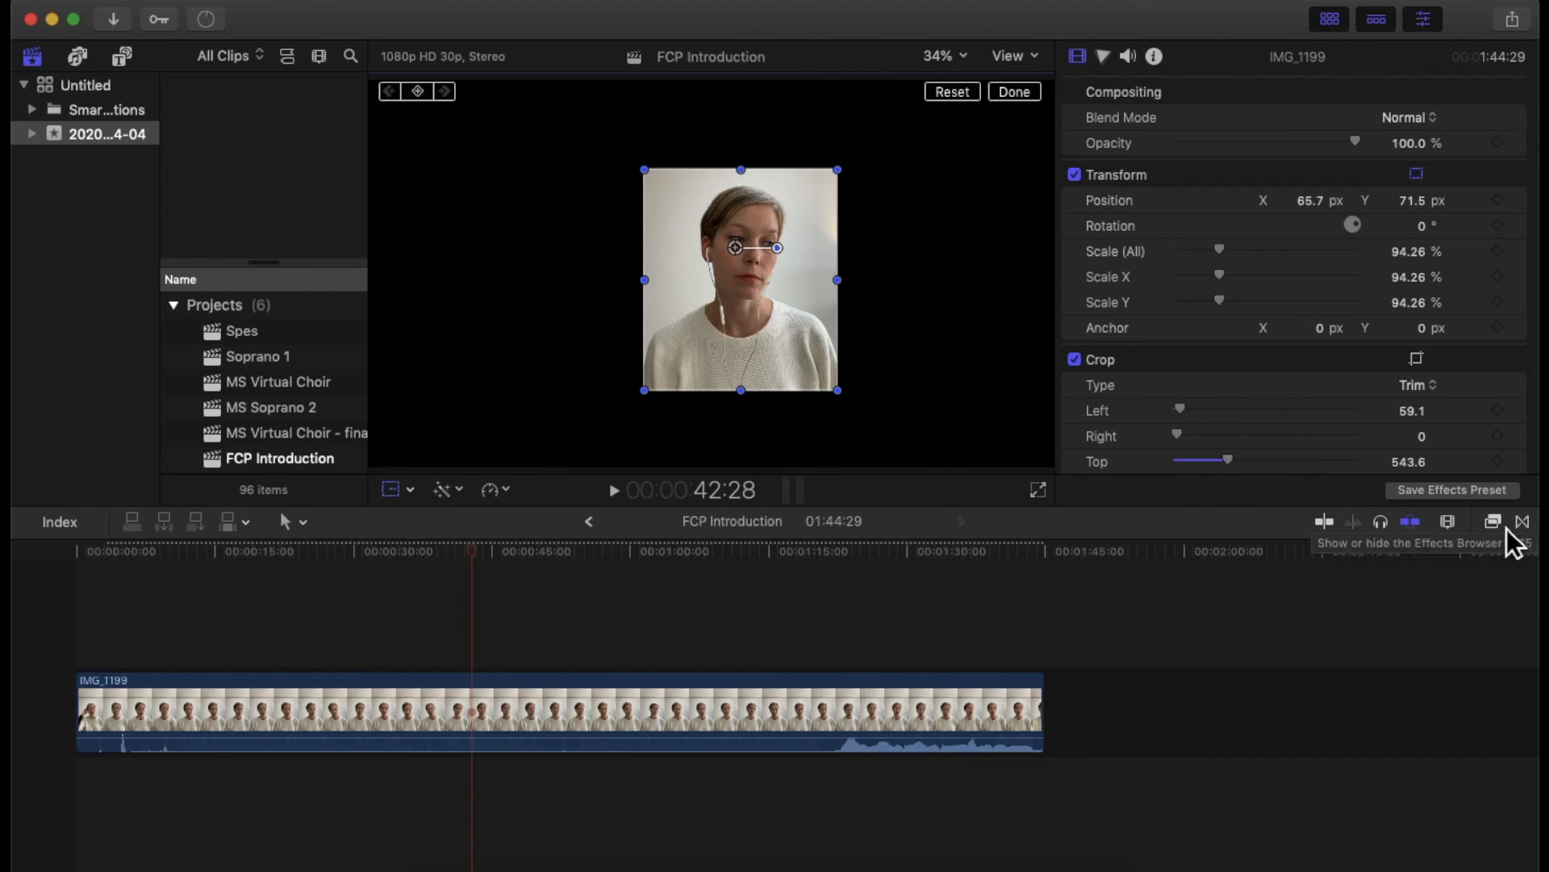
- Apply Dazzle from the Light category of the Effects browser to the singer clip
{"action": "left_click", "coordinate": [1492, 520]}
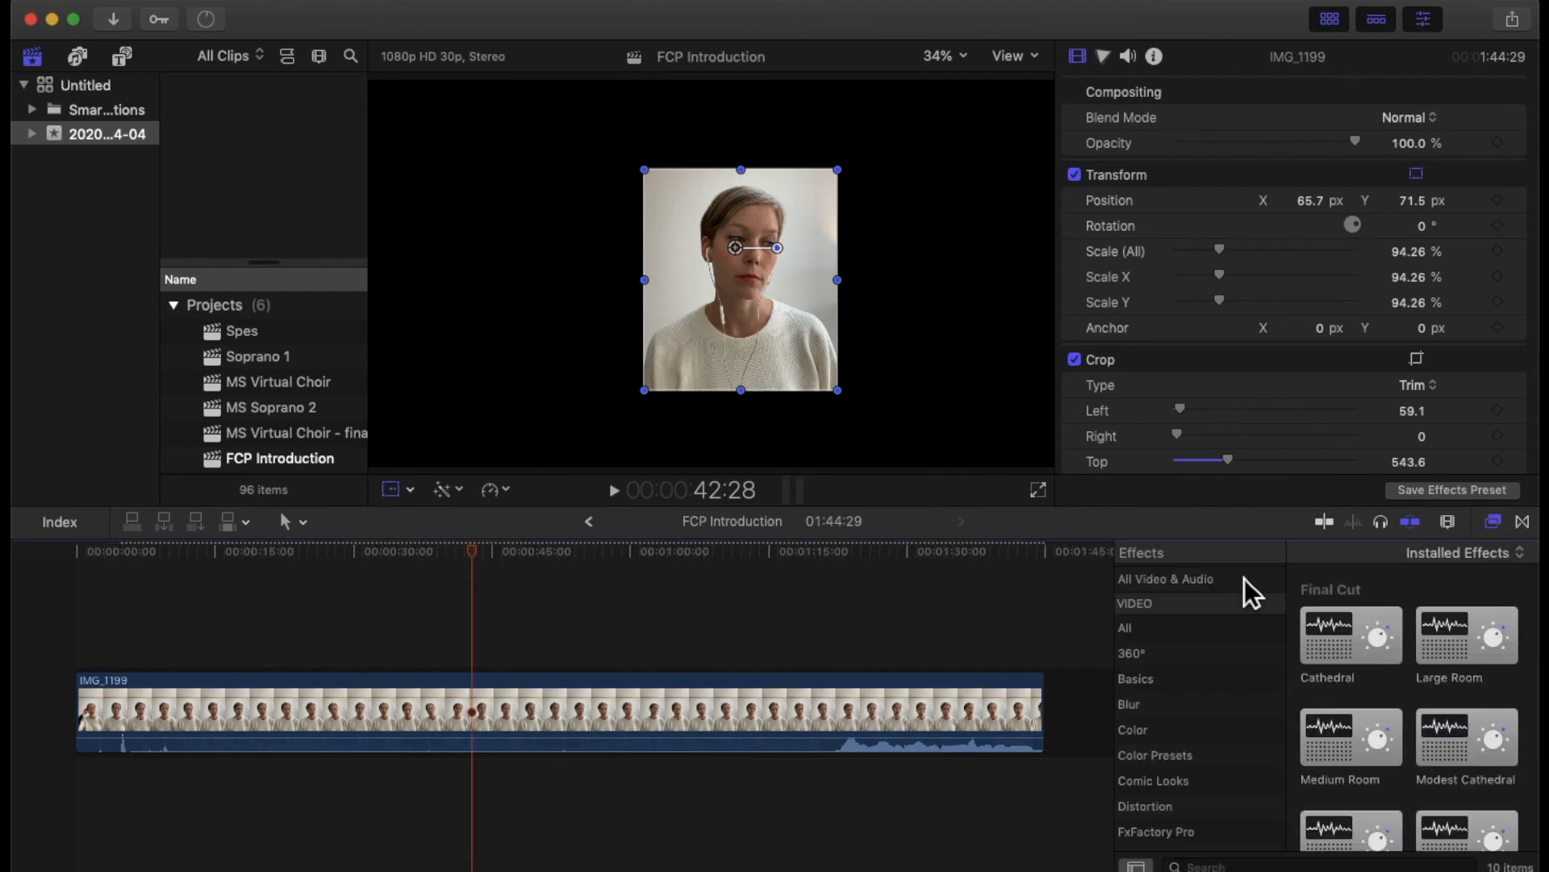
{"action": "scroll", "scroll_direction": "down", "scroll_amount": 3}
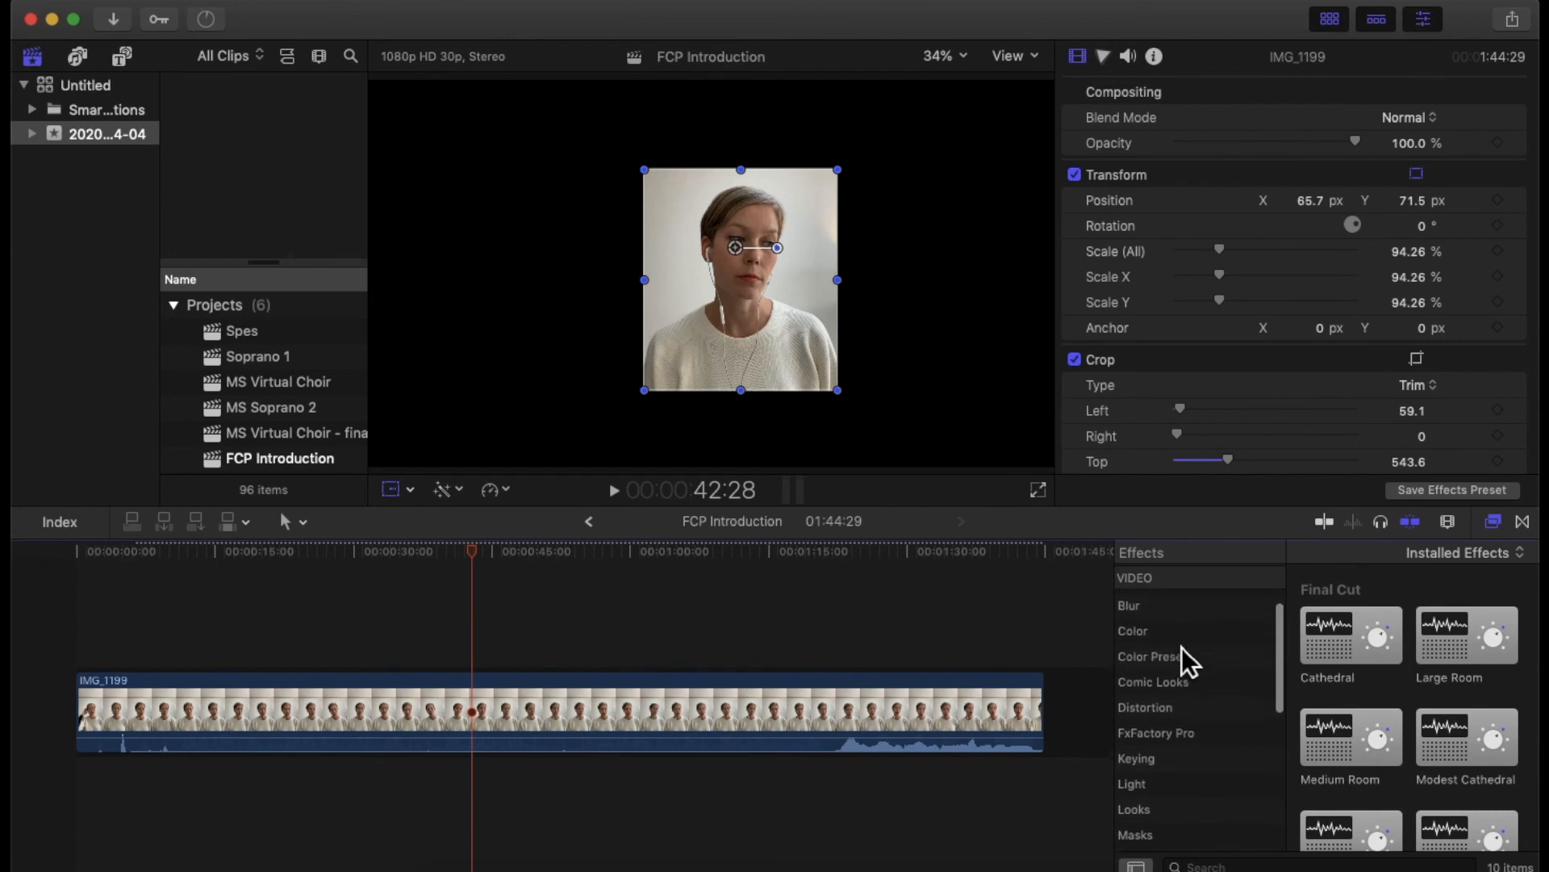
{"action": "scroll", "scroll_direction": "down", "scroll_amount": 3}
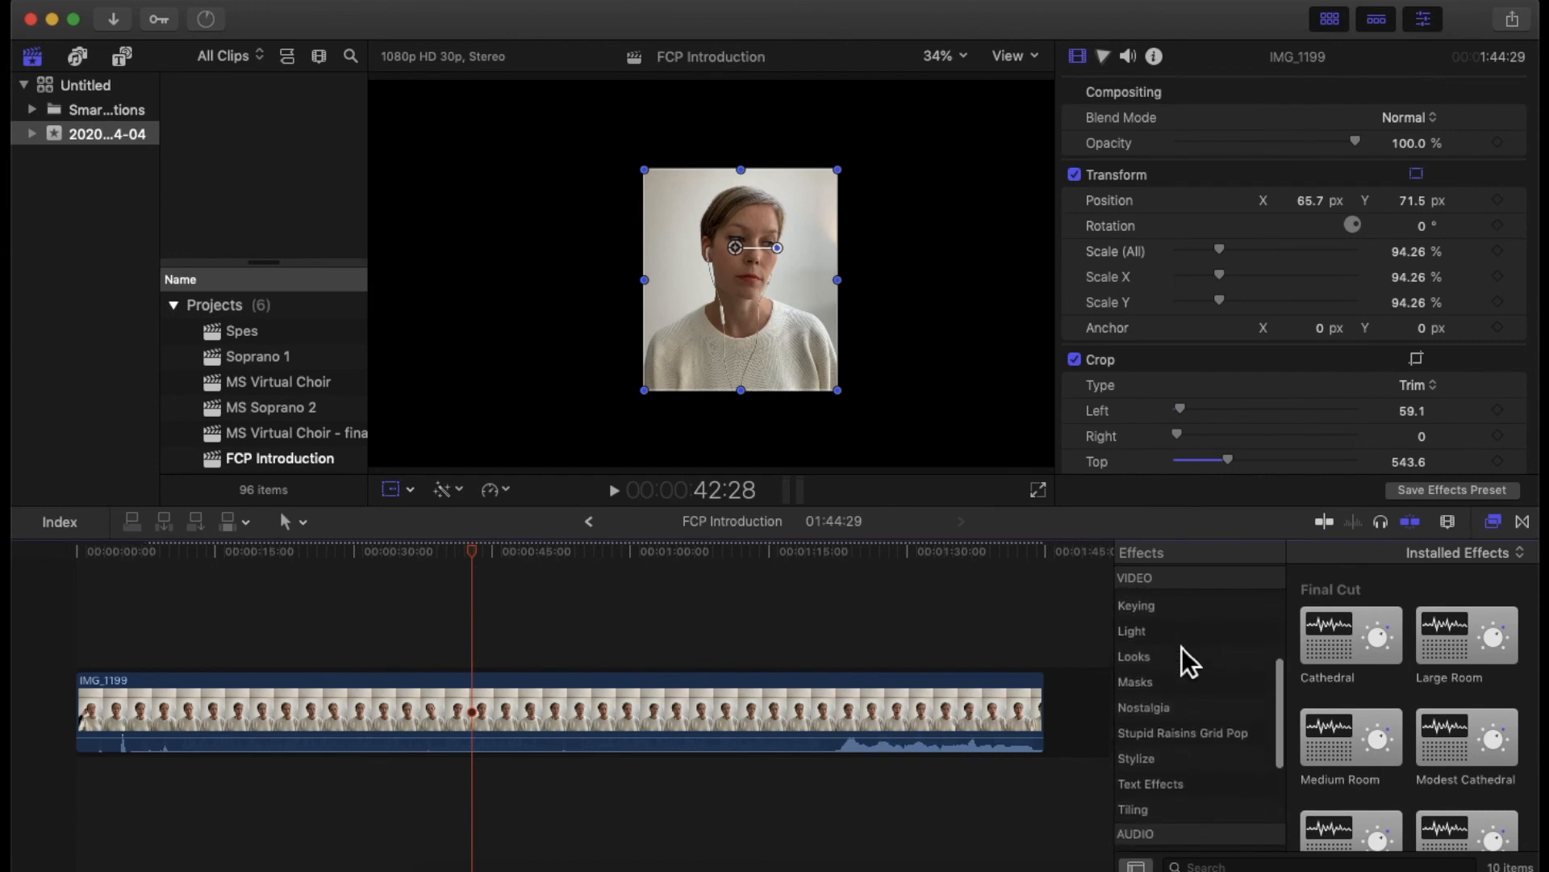
{"action": "left_click", "coordinate": [1132, 630]}
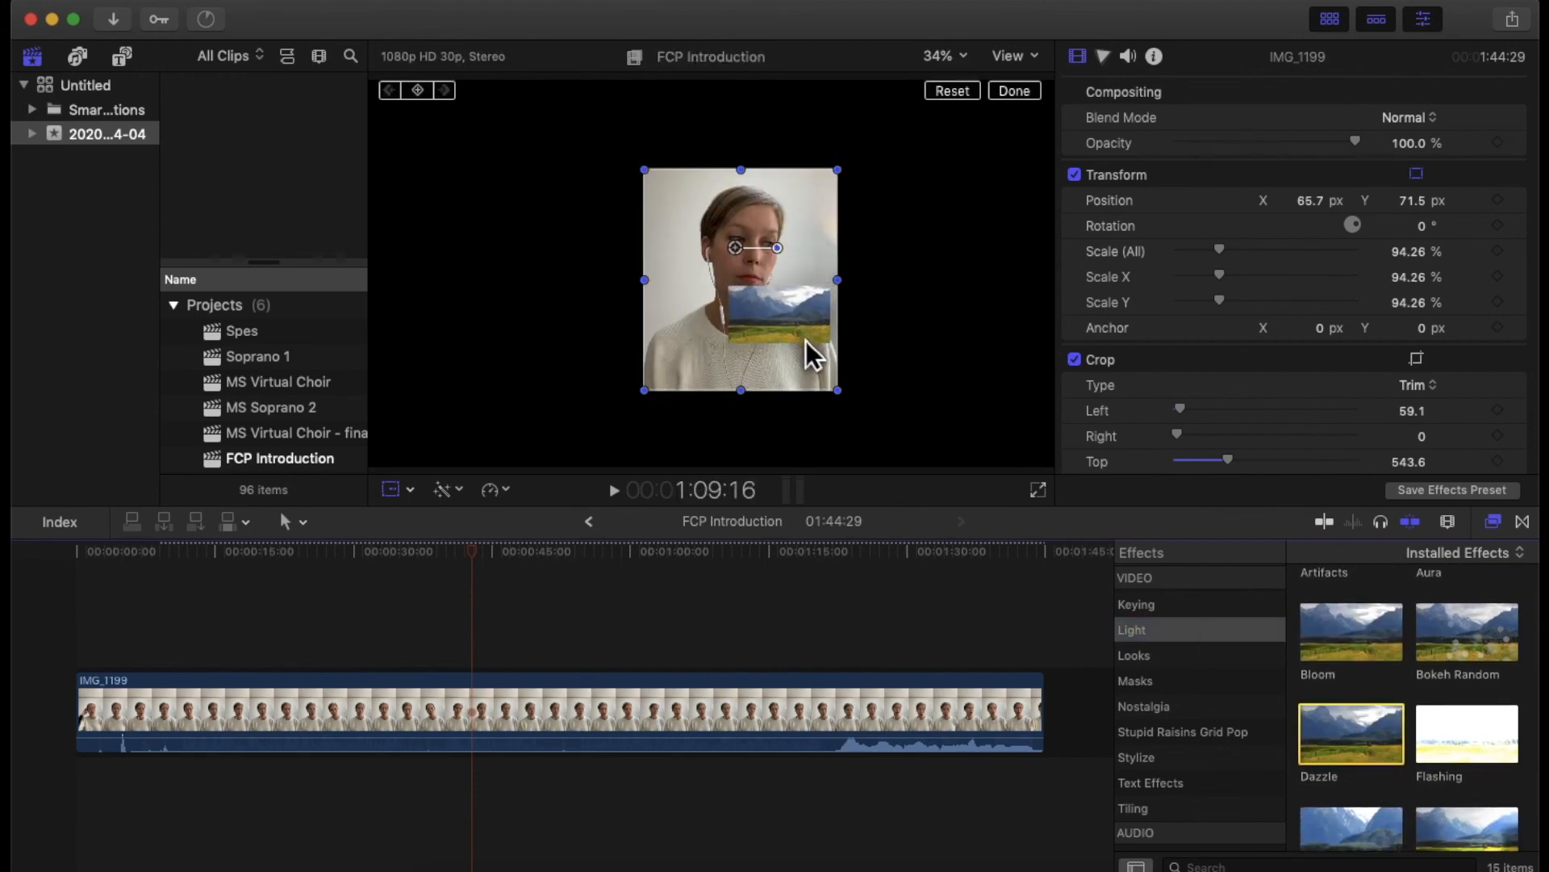
{"action": "double_click", "coordinate": [1350, 734]}
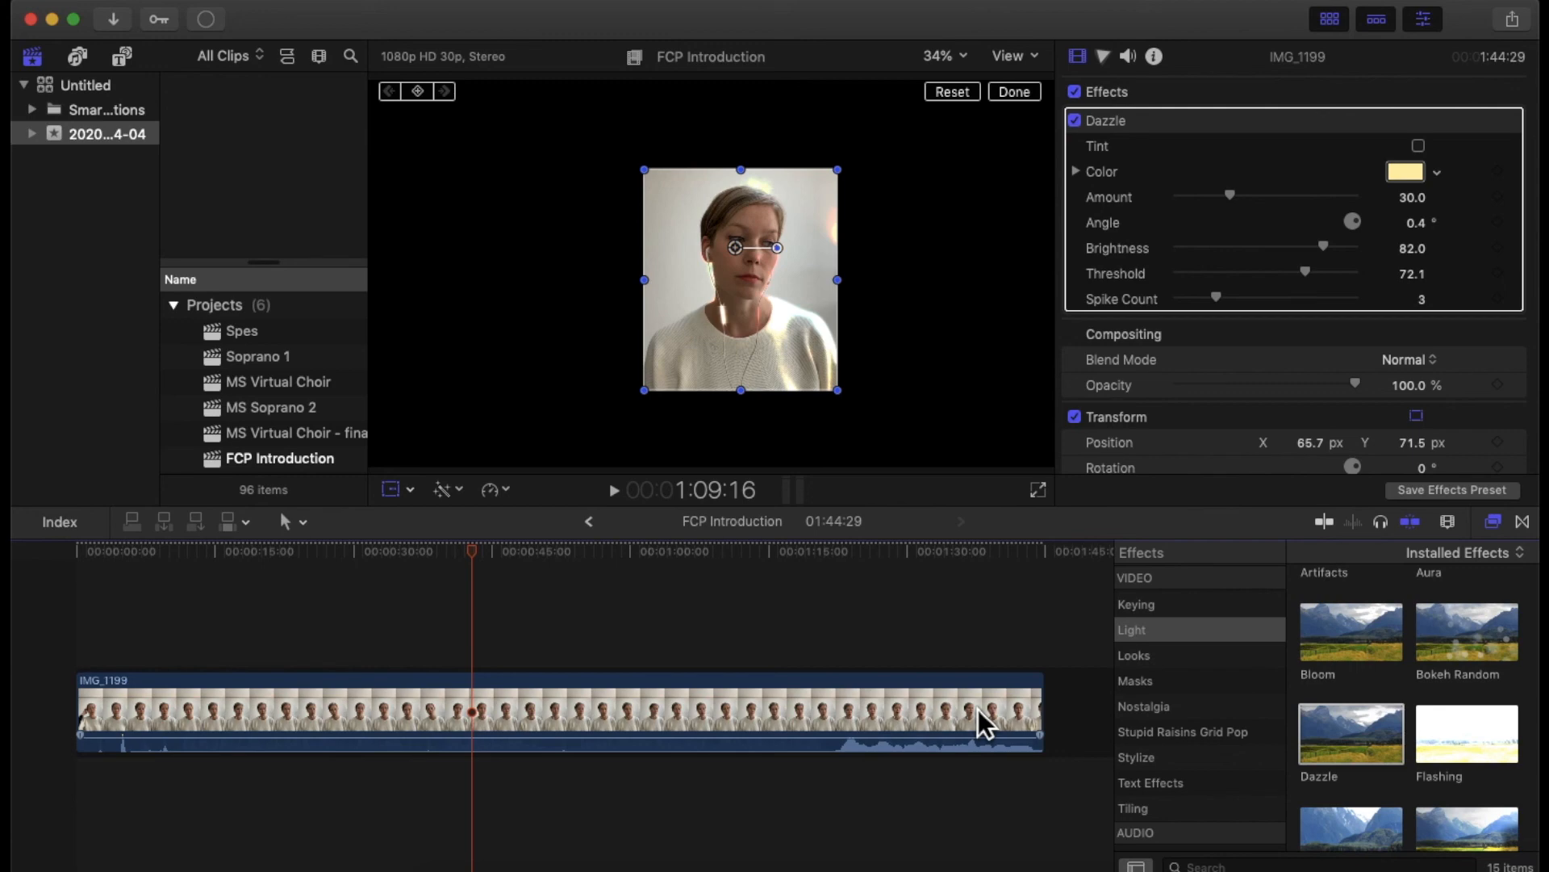
{"action": "scroll", "scroll_direction": "down", "scroll_amount": 3}
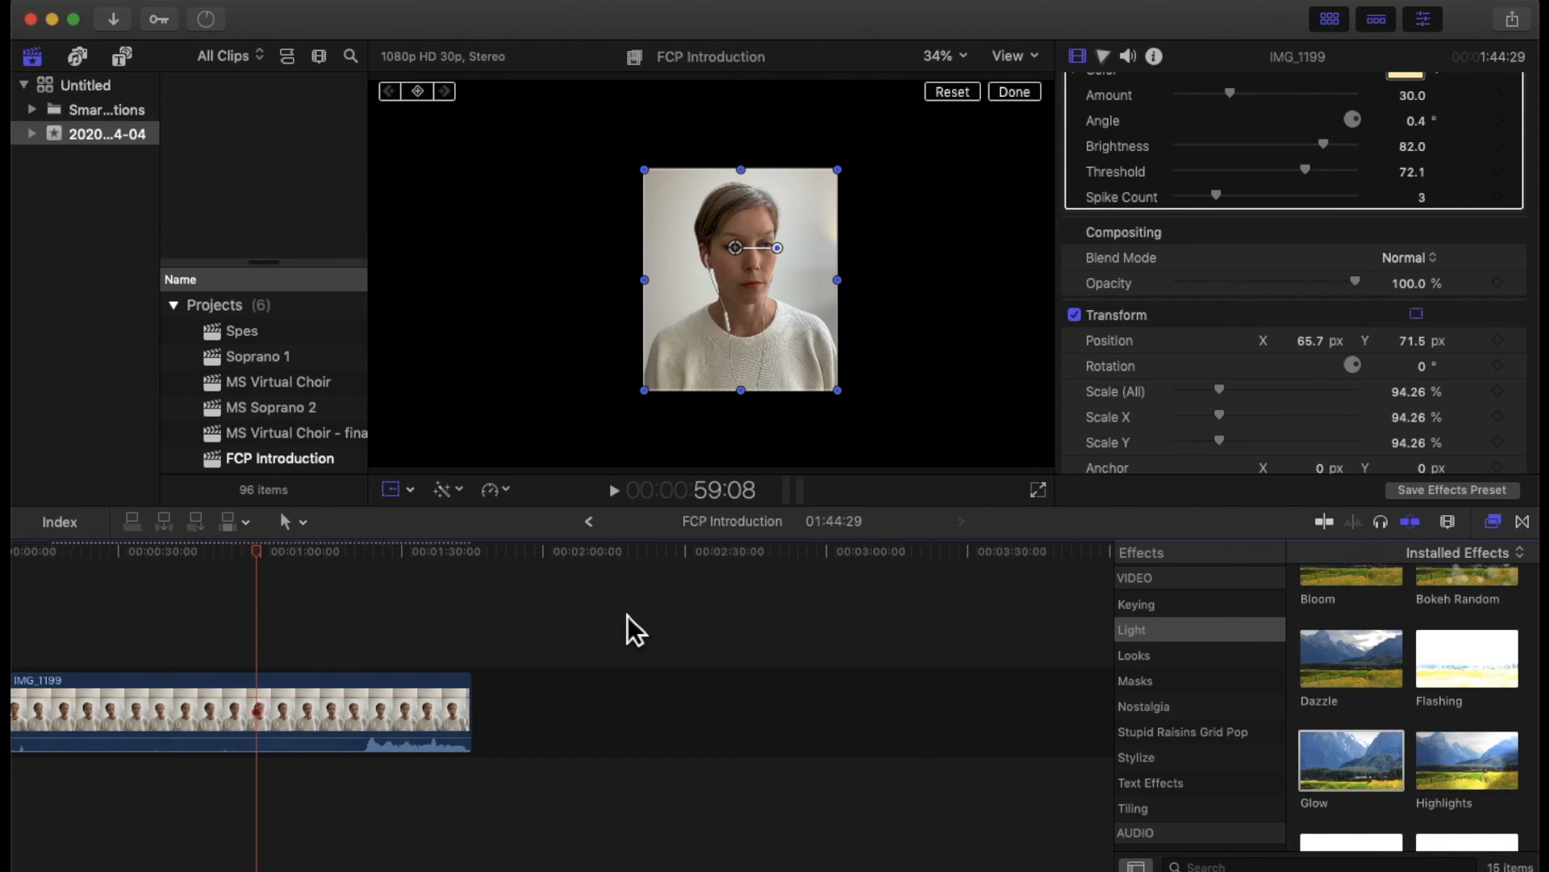
{"action": "mouse_move", "coordinate": [614, 632]}
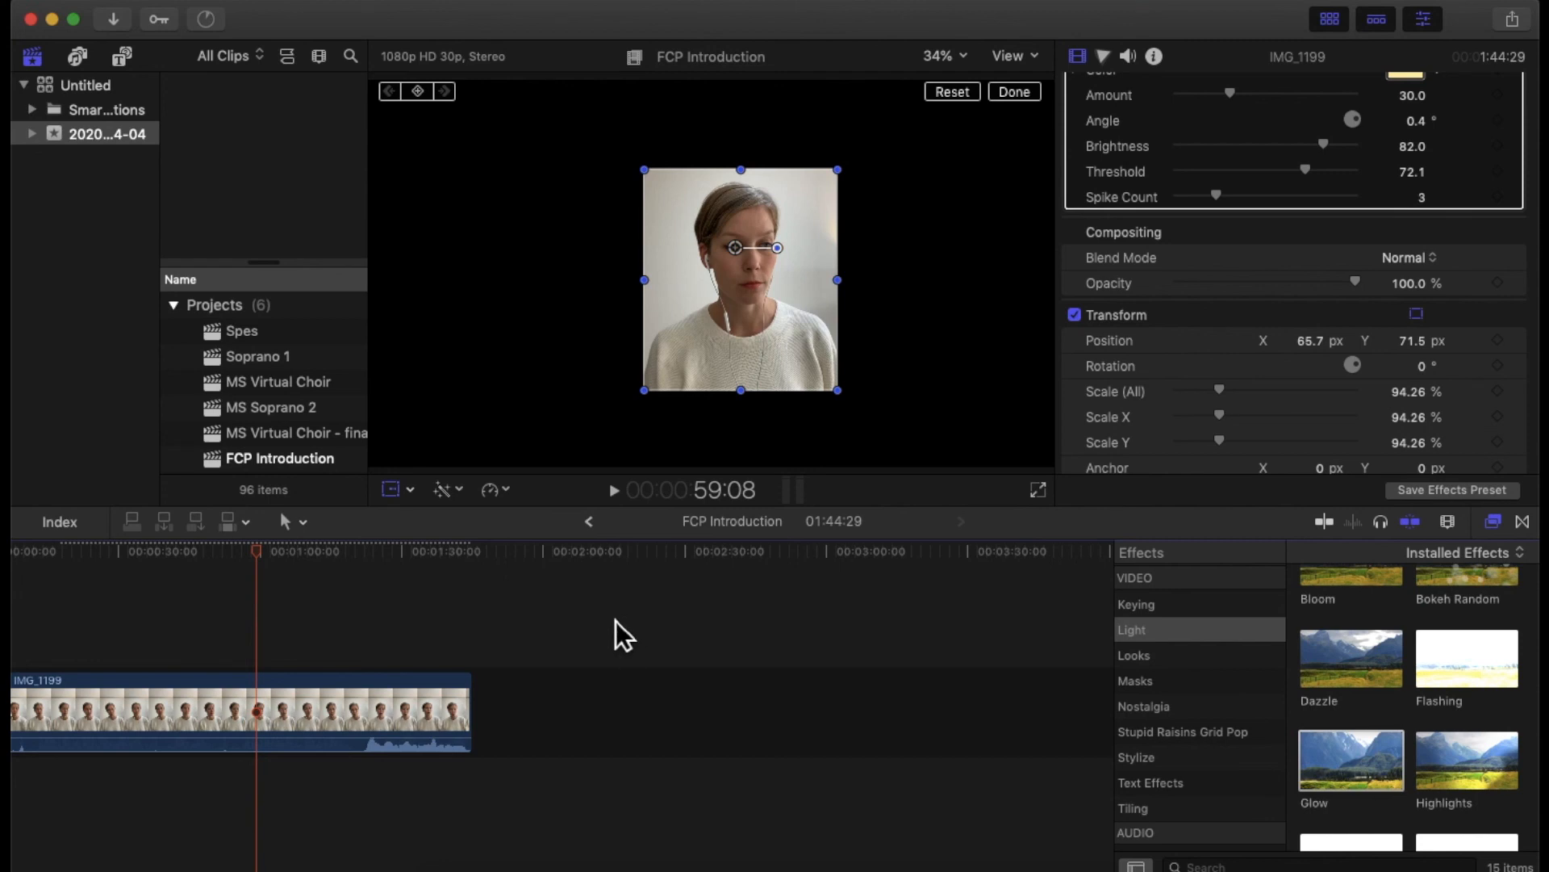